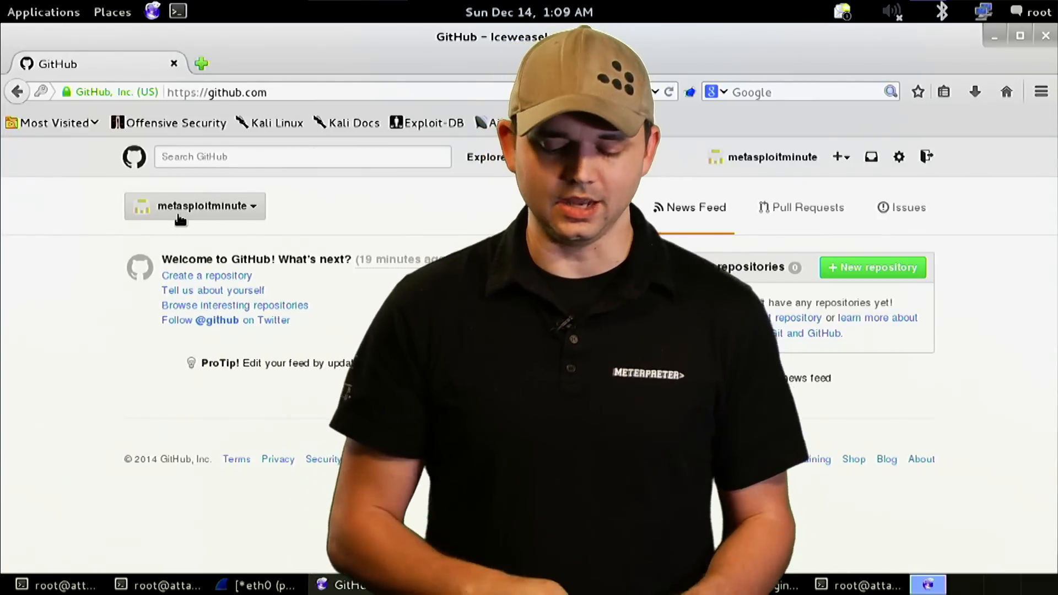
Step: Open rapid7/metasploit-framework on GitHub and fork it to the metasploitminute account
left_click(344, 93)
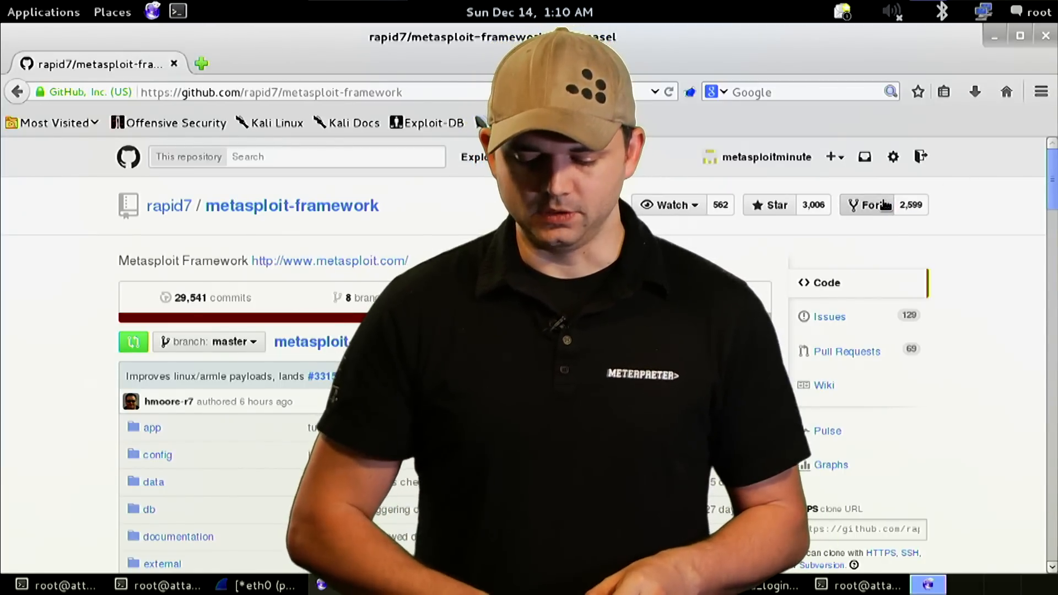
left_click(874, 204)
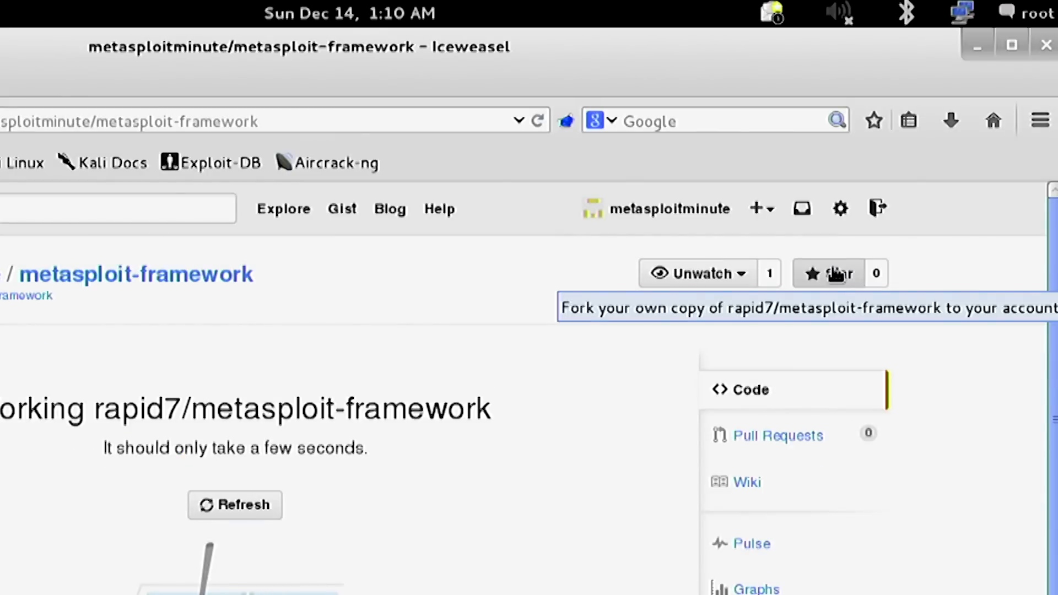
mouse_move(49, 526)
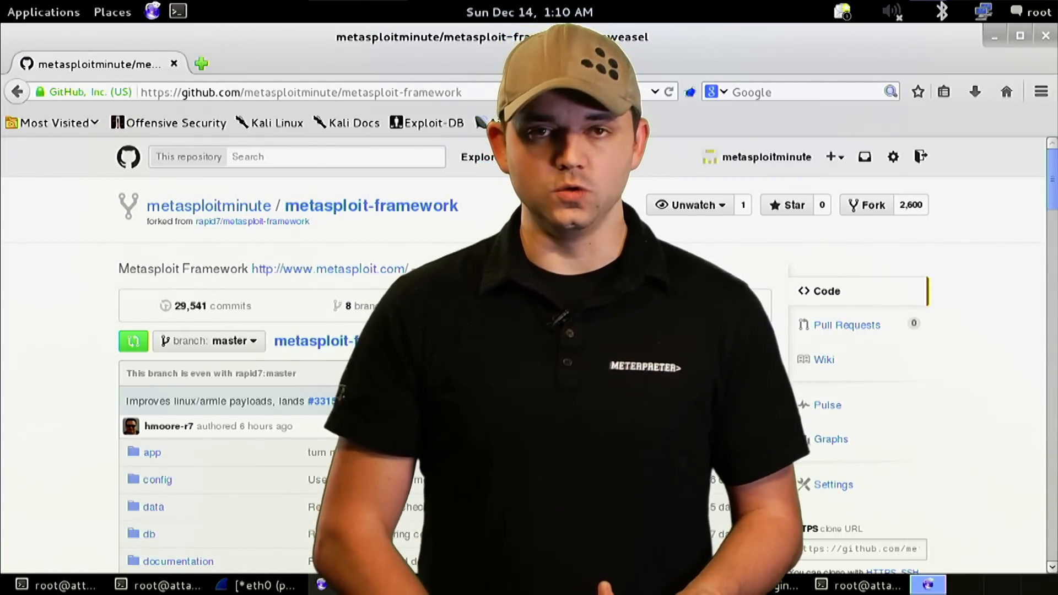
scroll("down", 3)
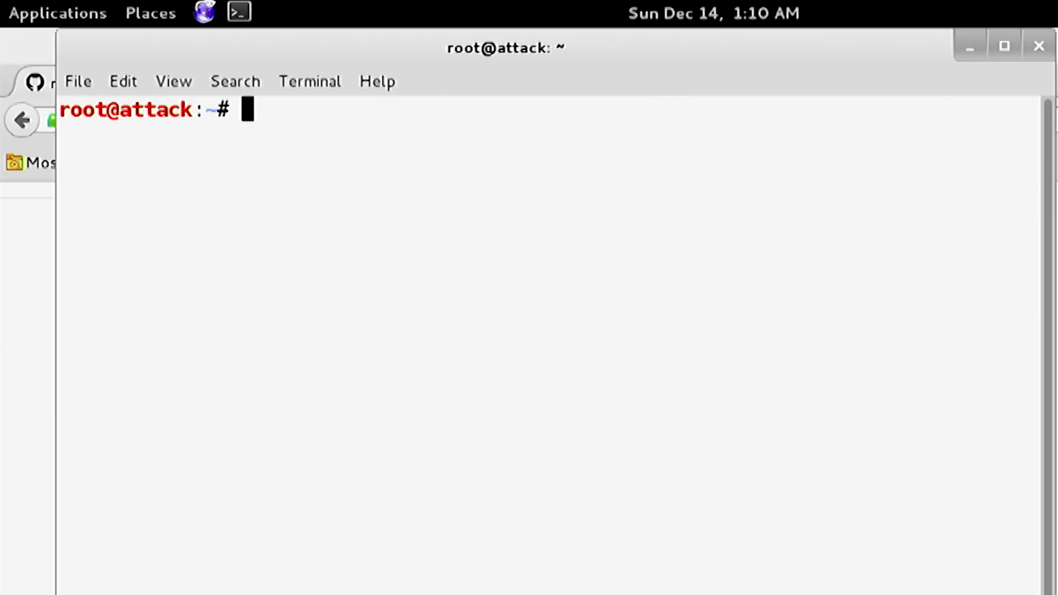
Step: Create and enter a dev folder, then git clone the fork, answering yes to the host prompt
type("mkdir dev")
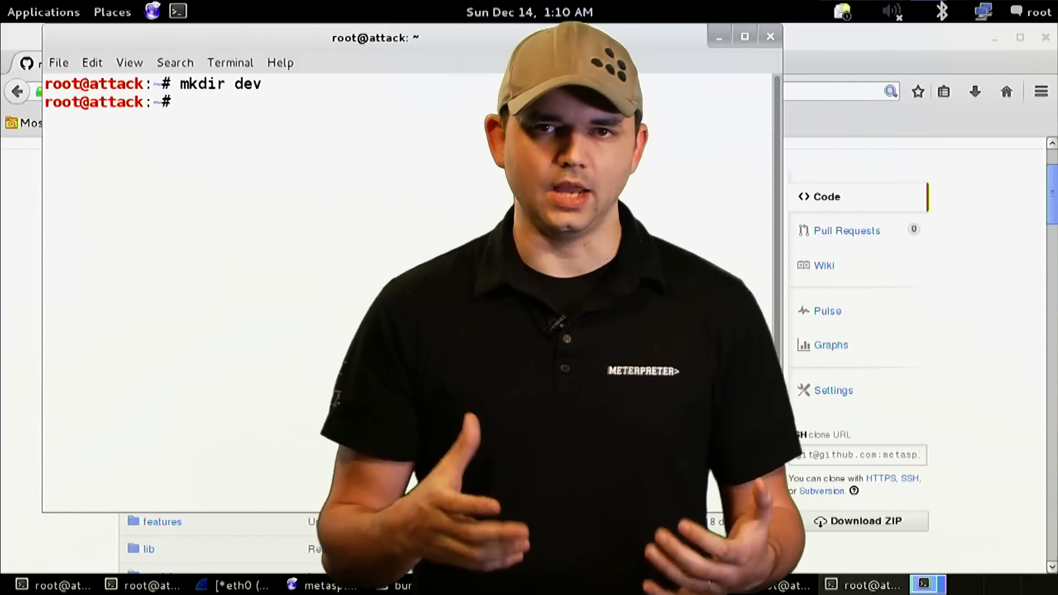
type("cd")
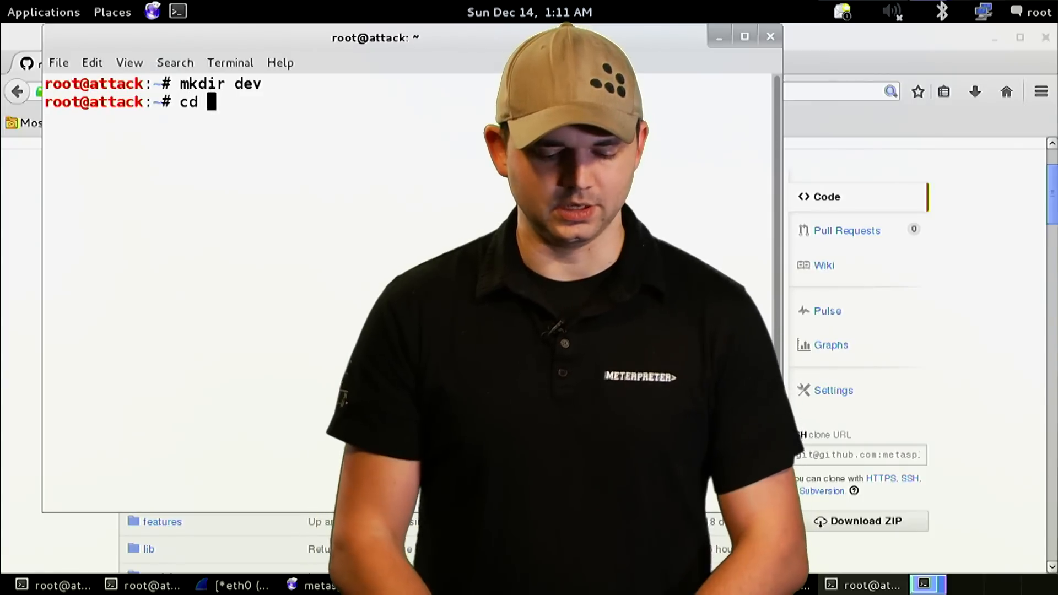
type("dev/")
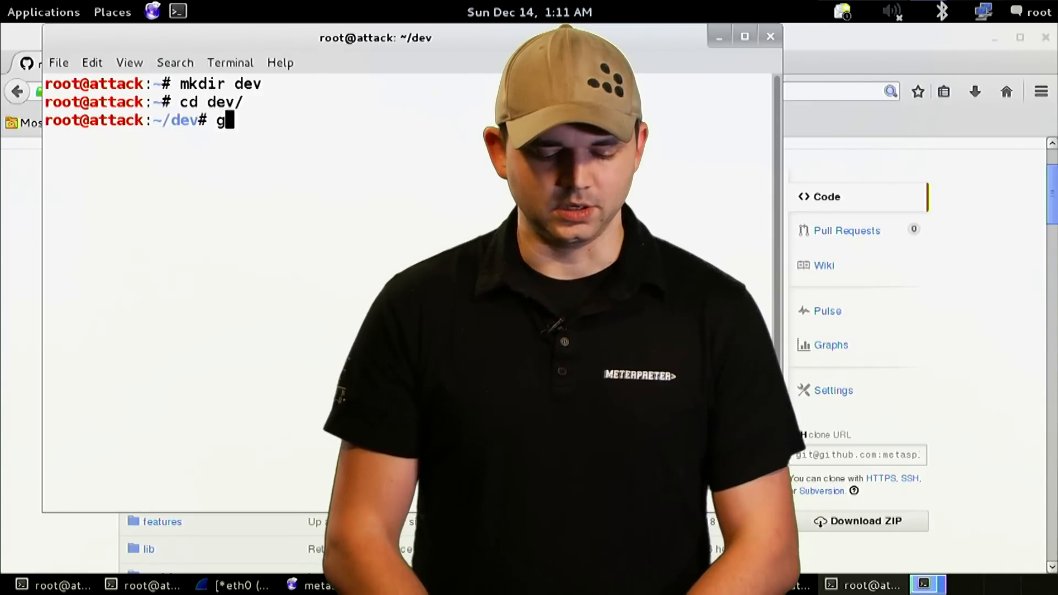
type("it clone git@github.com:metasp")
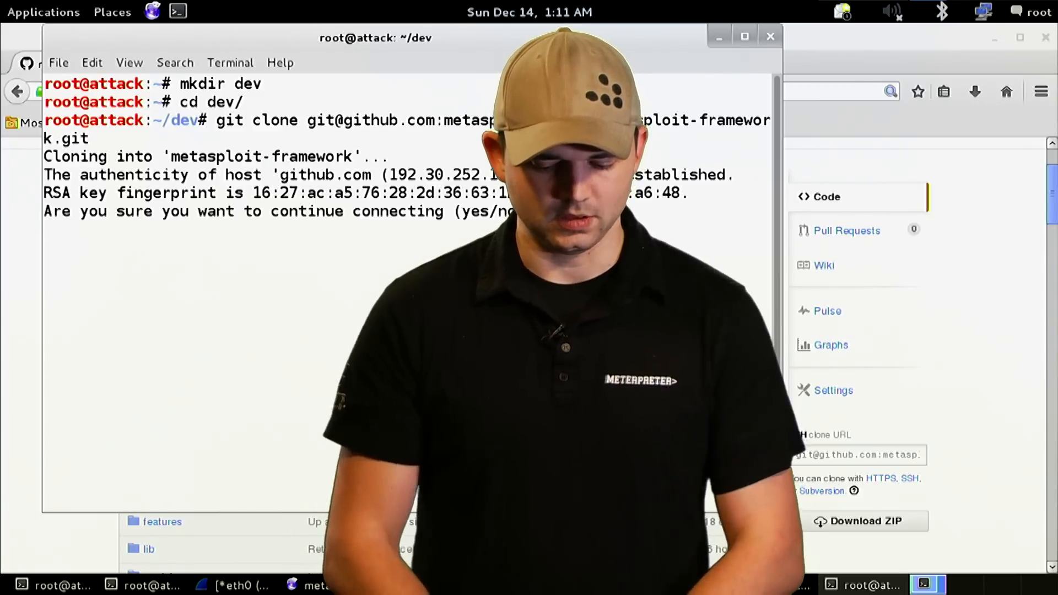
type("yes")
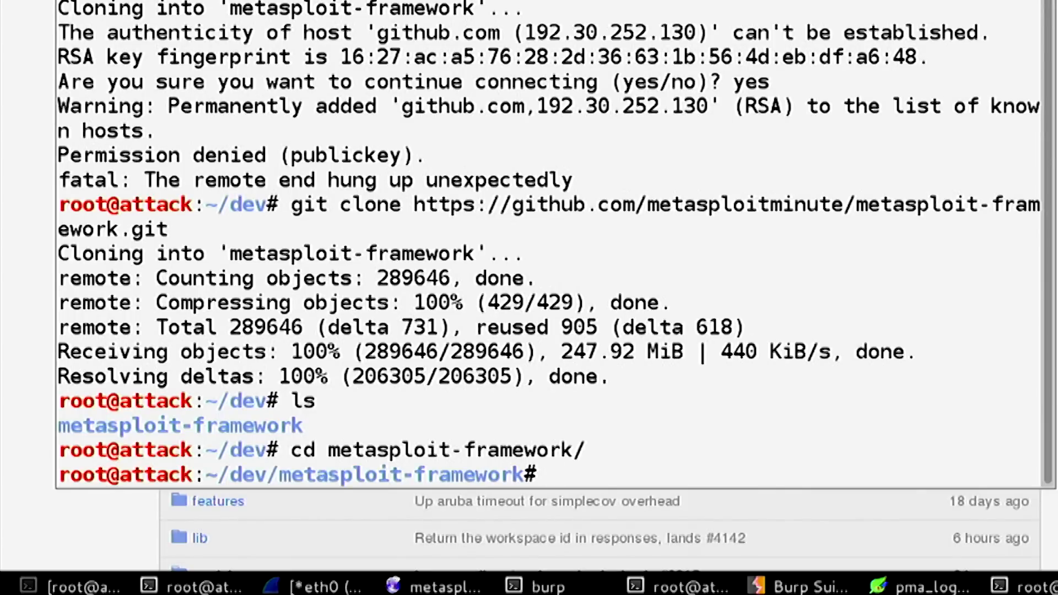
Step: List branches, then create and check out the new pma_login branch with git checkout -b
type("branch")
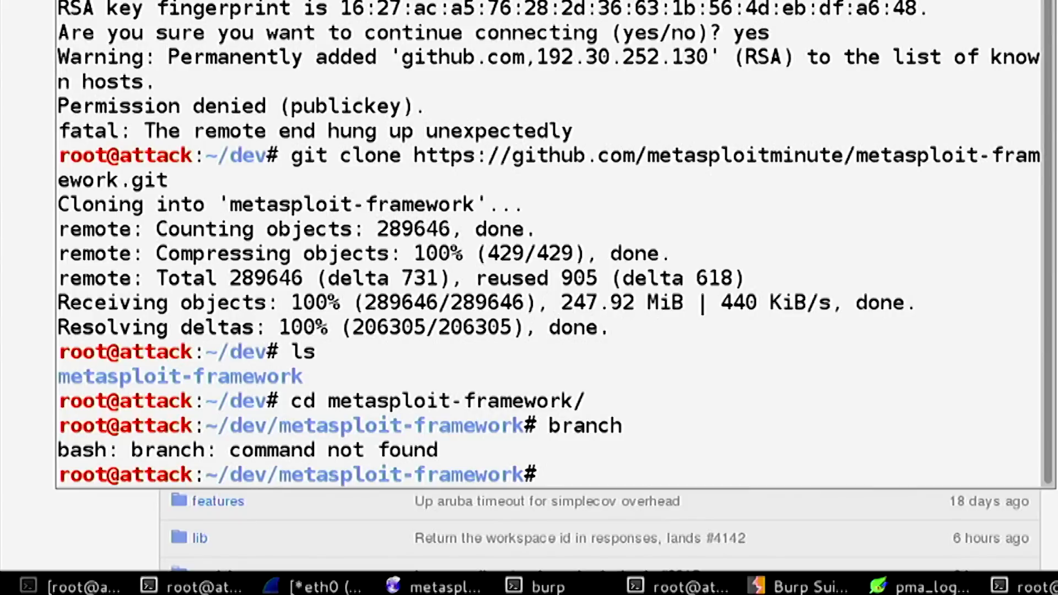
type("git branch")
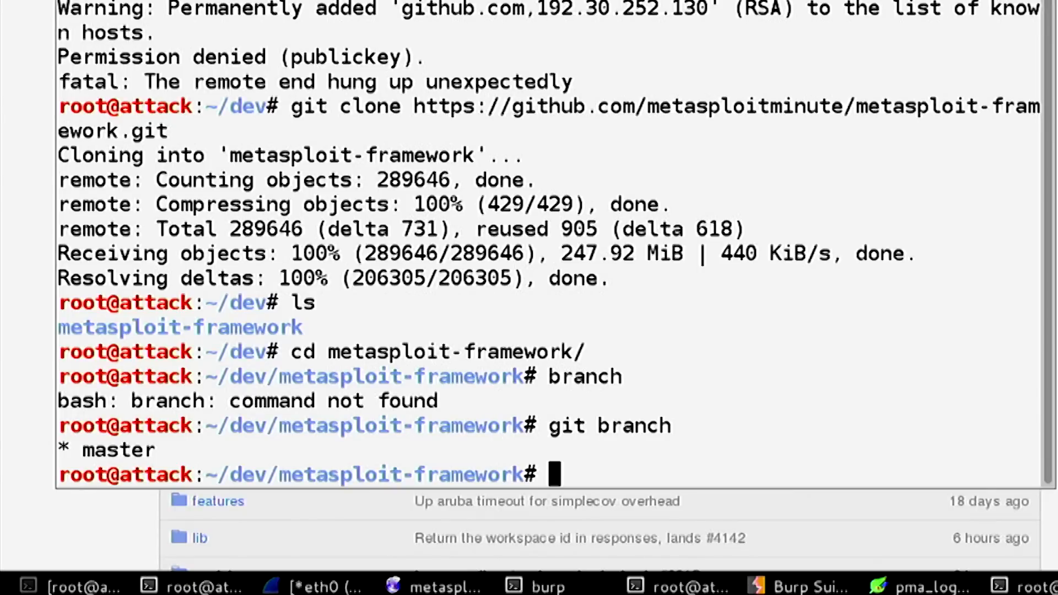
type("git che")
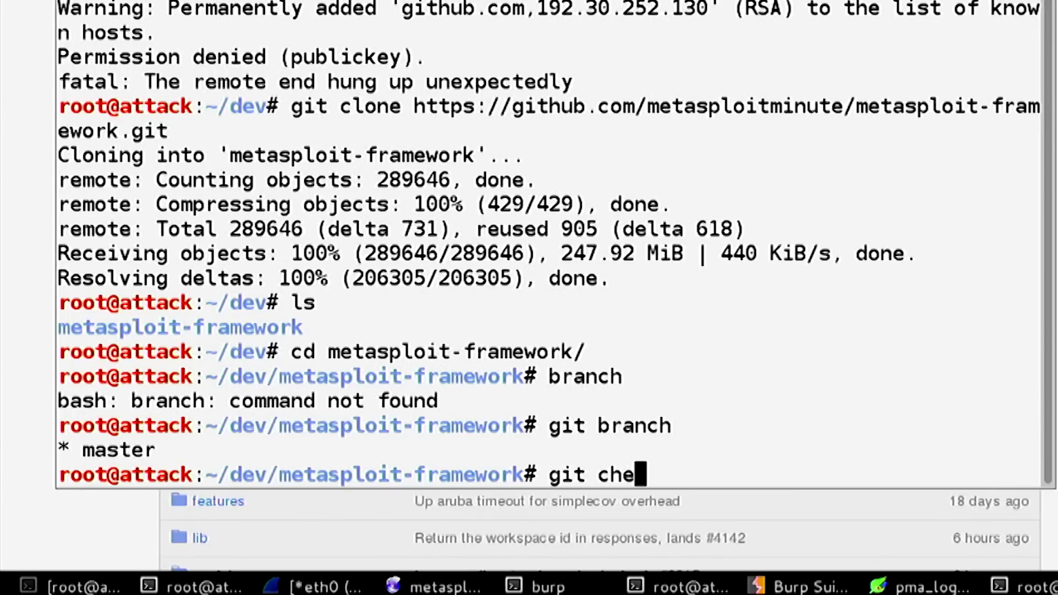
type("ckout -")
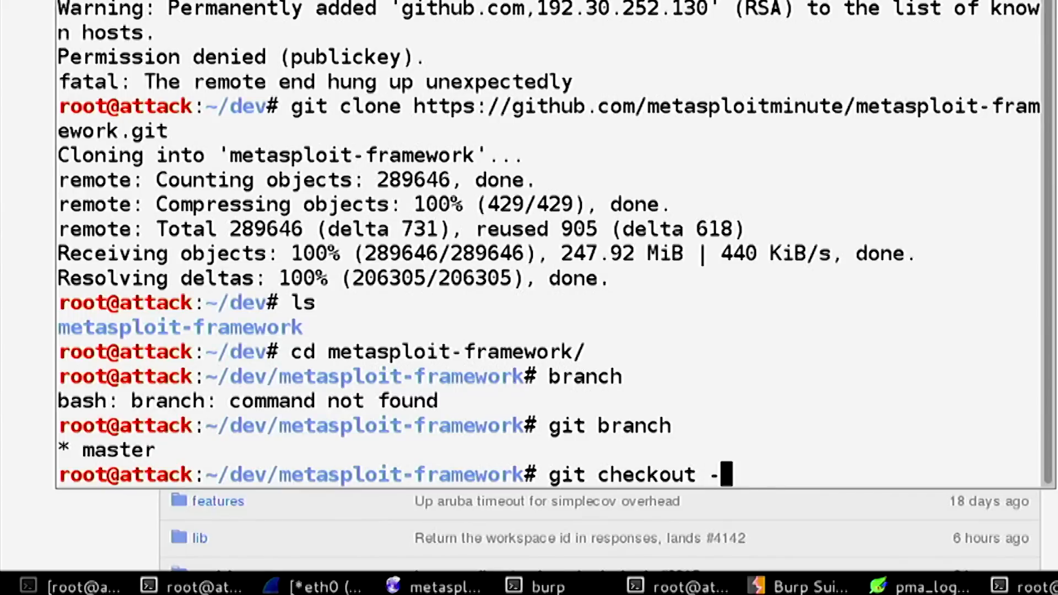
type("b")
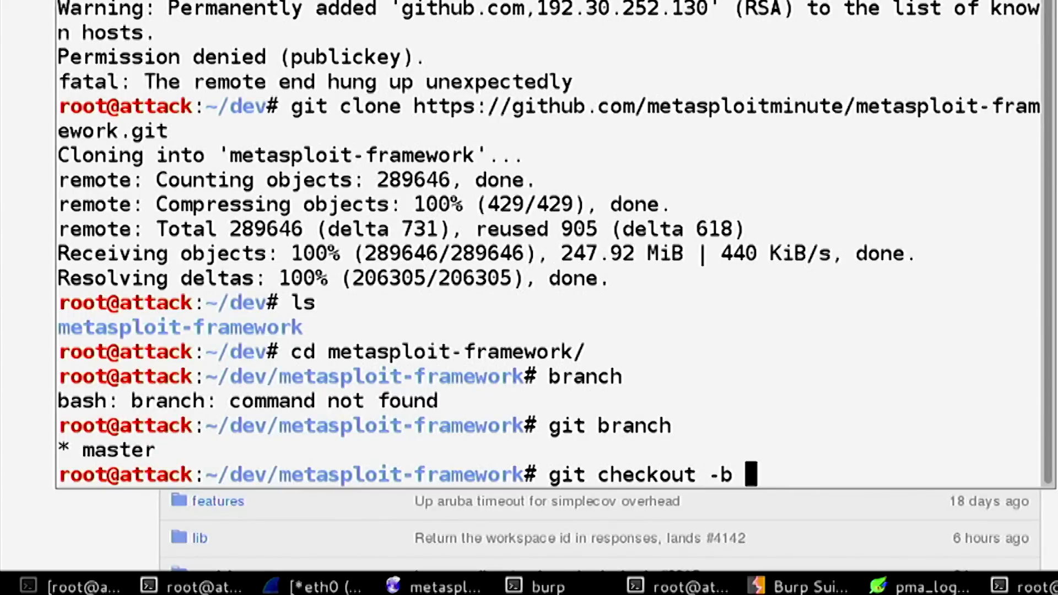
type("m")
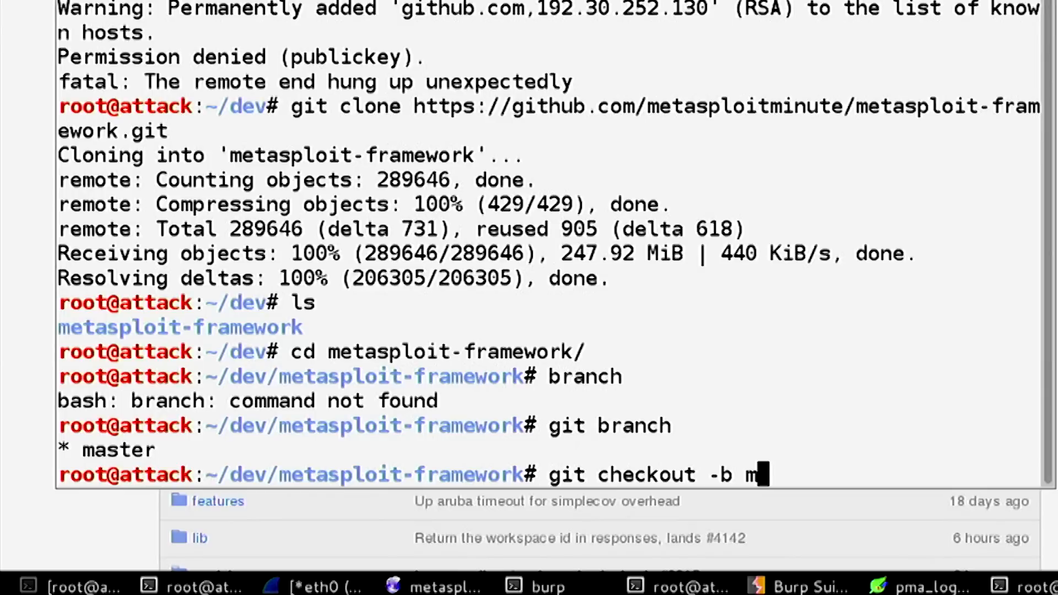
type("ma")
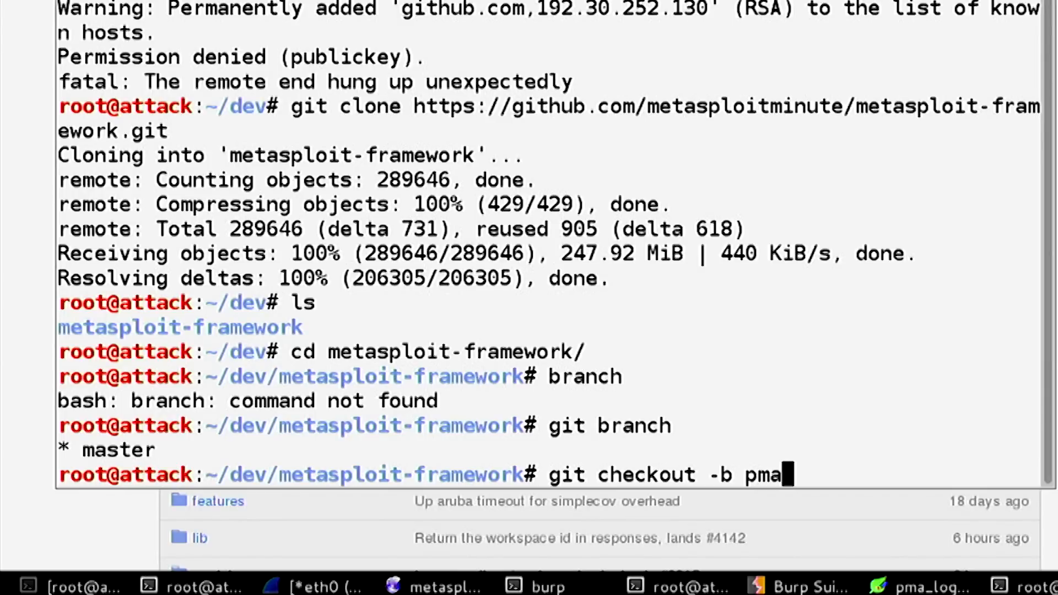
type("_login")
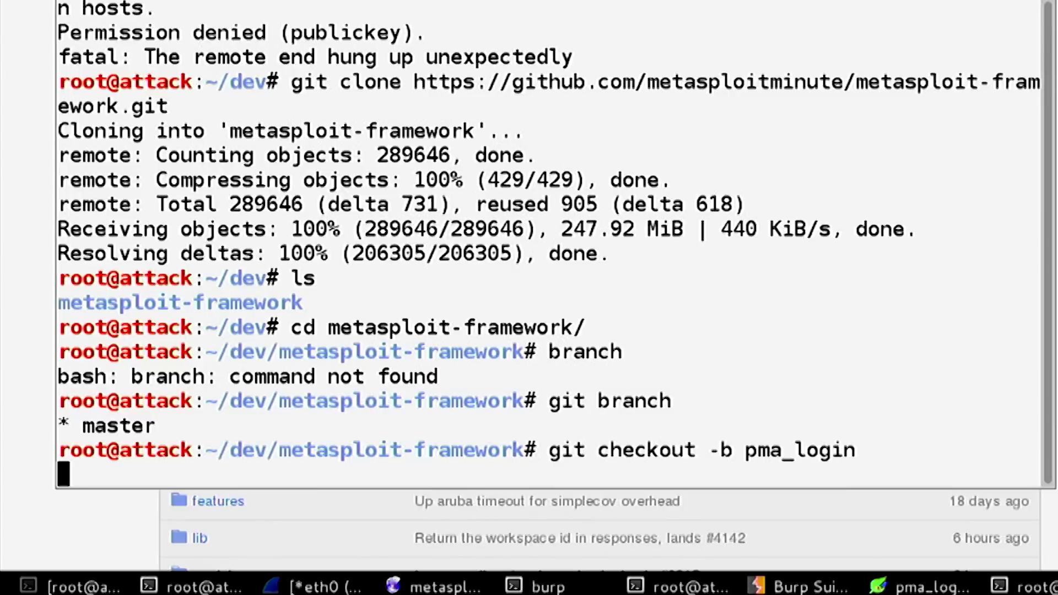
key("Return")
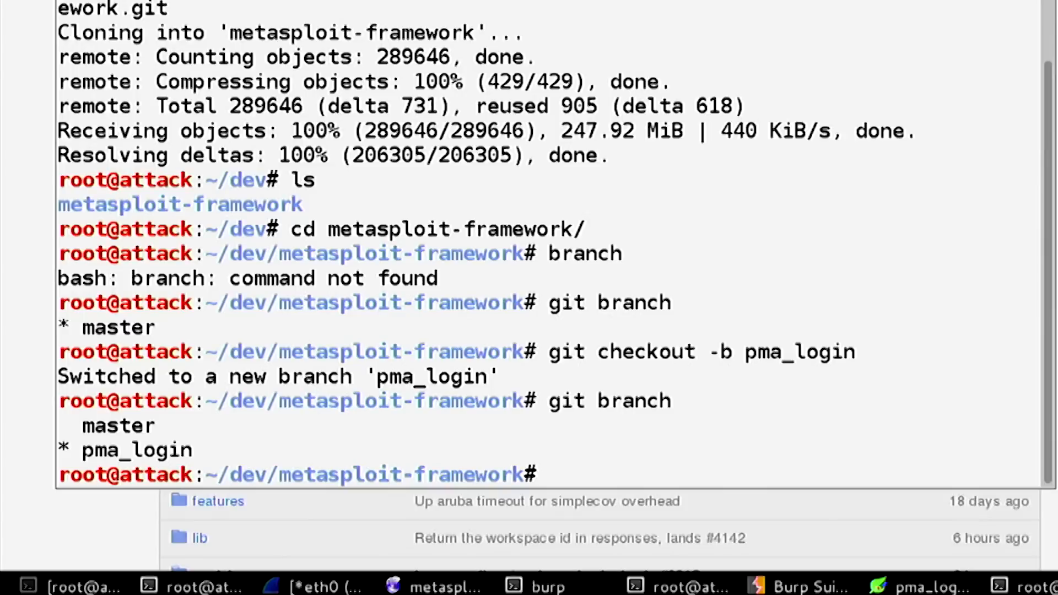
Step: Copy pma_login.rb from ~/.msf4/modules/auxiliary/scanner/msfminute into modules/auxiliary/scanner/http/
type("cp")
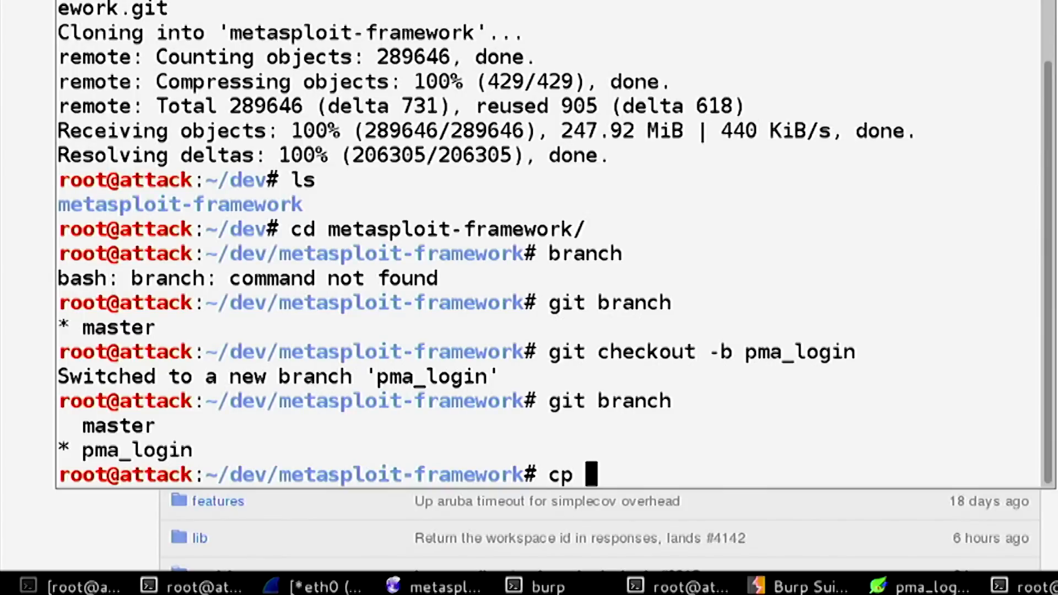
type("~/.m")
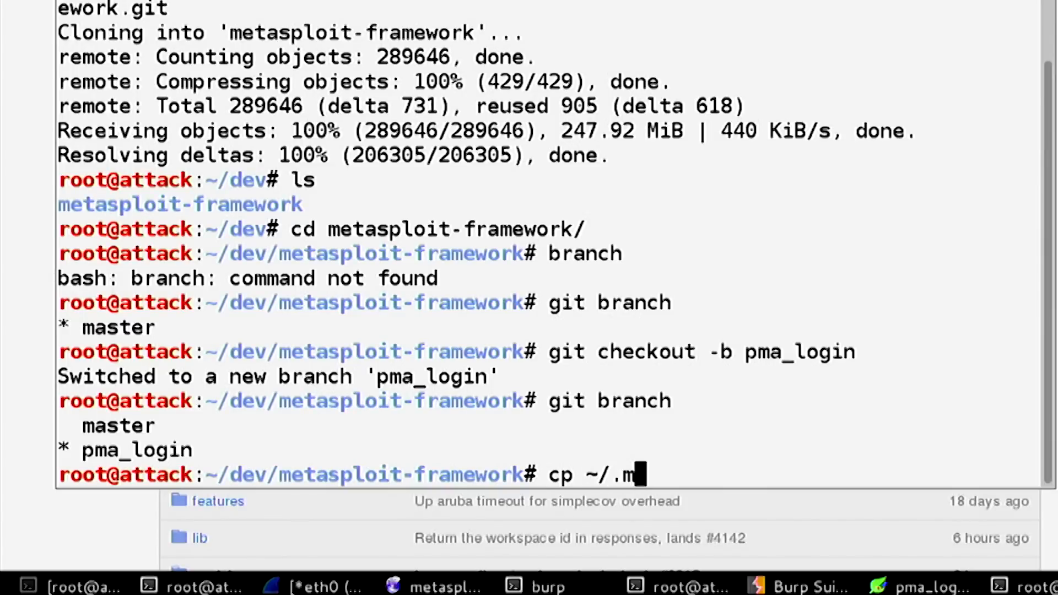
type("sf4/m")
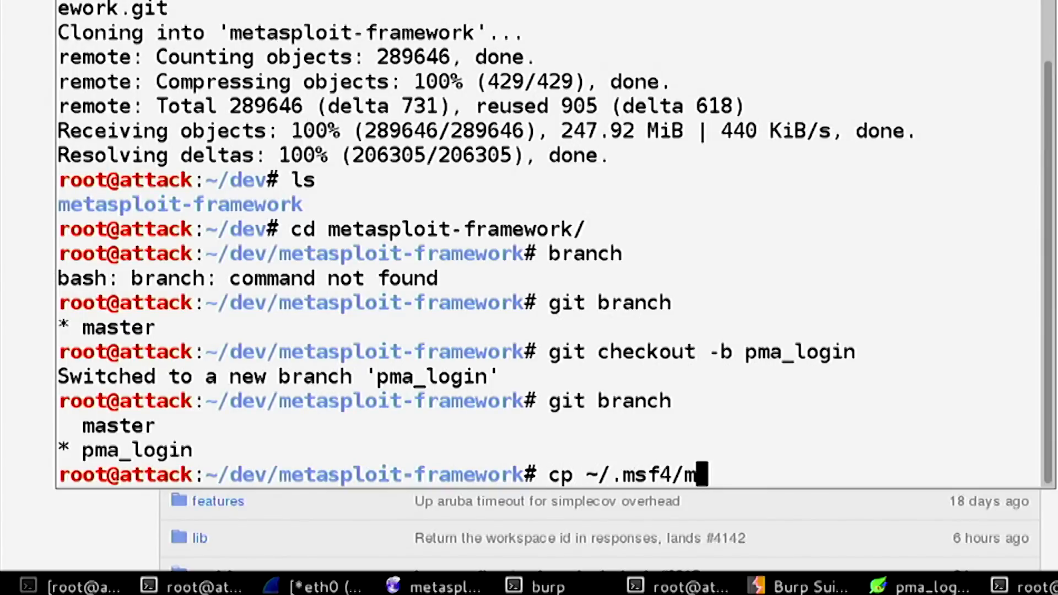
type("odules/auxiliary/scanner/msfminute/")
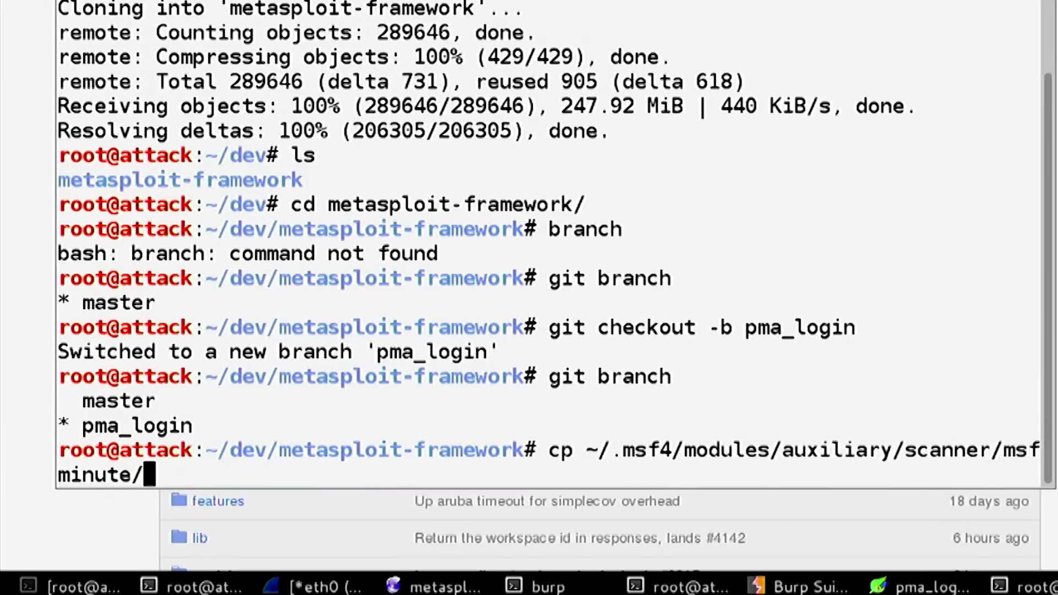
type("pma_login.rb .")
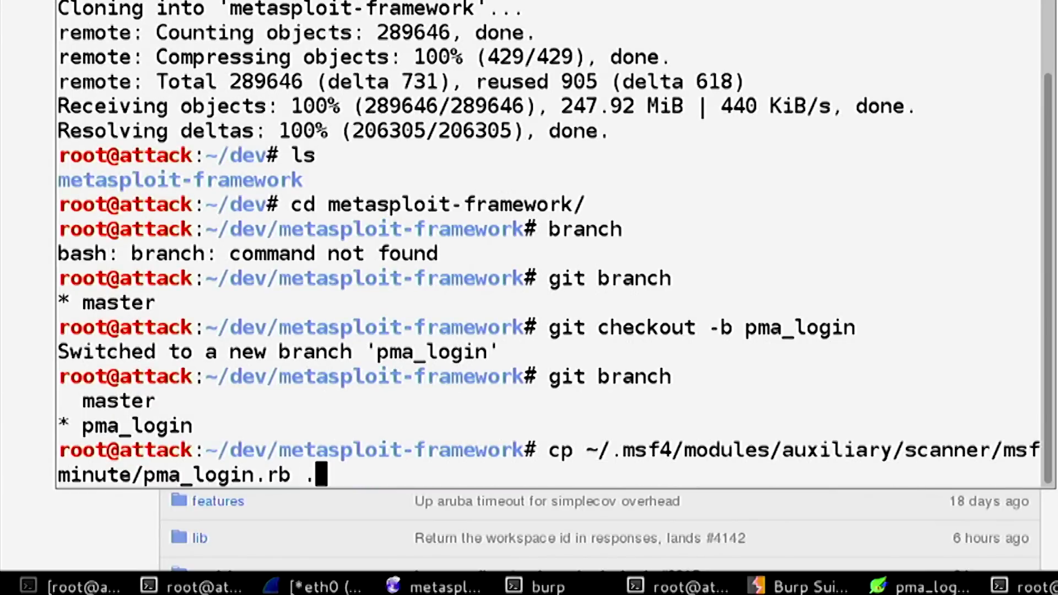
type("modules/")
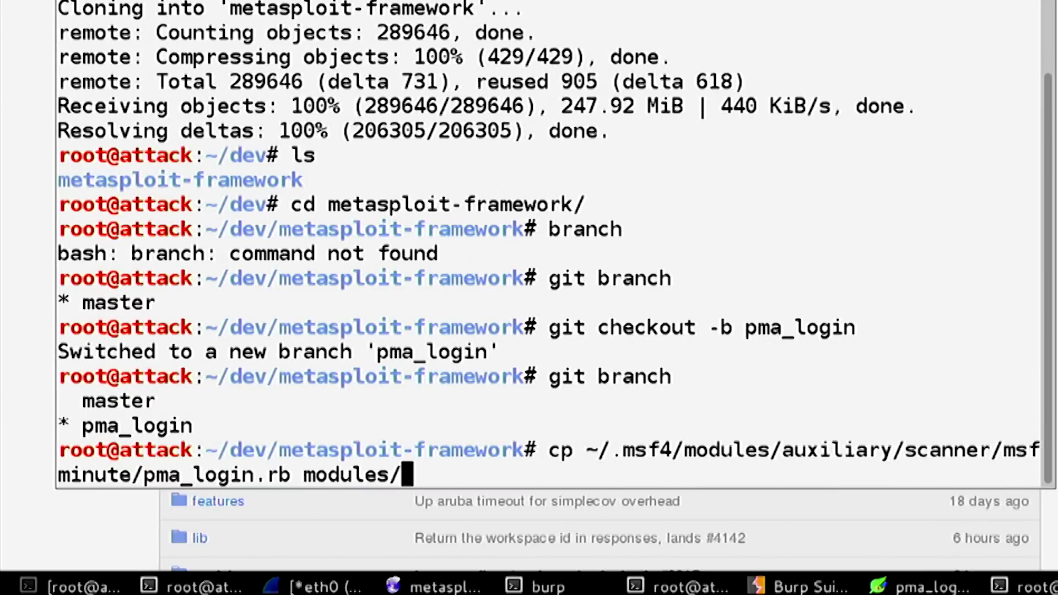
type("auxiliary/")
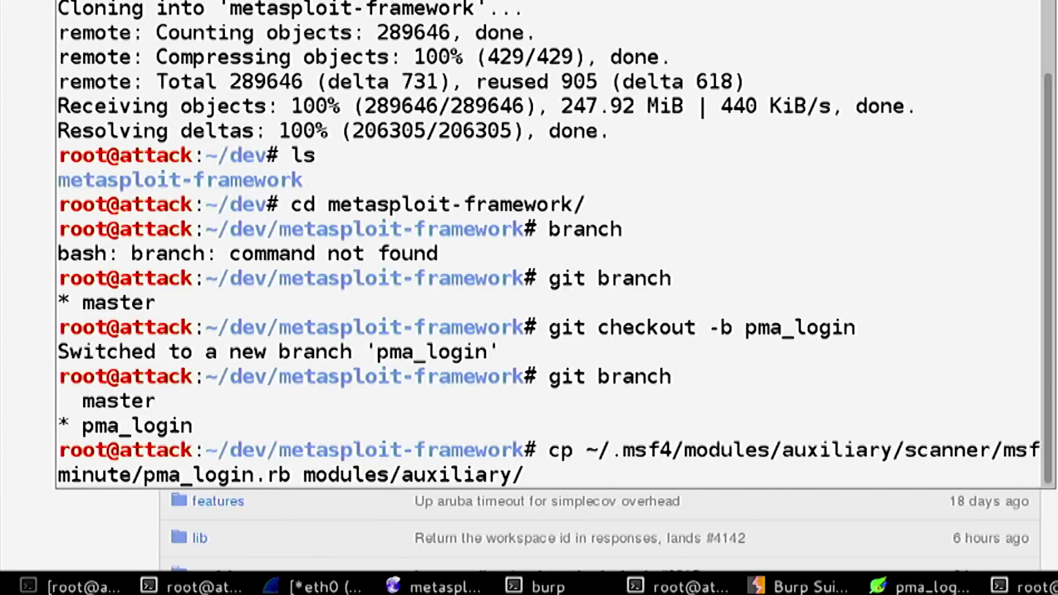
type("scanner/http/")
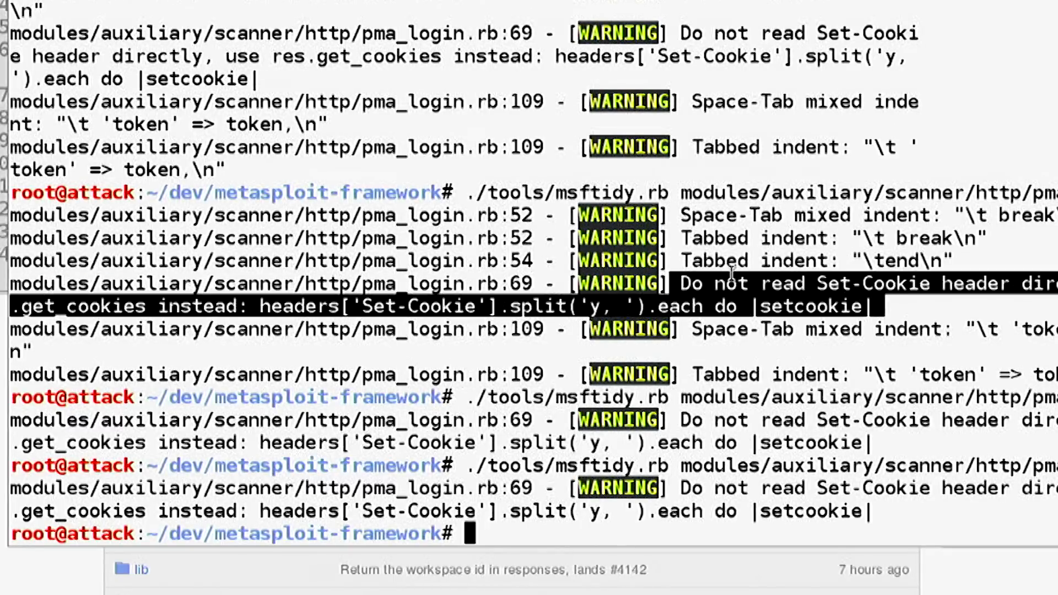
mouse_move(732, 307)
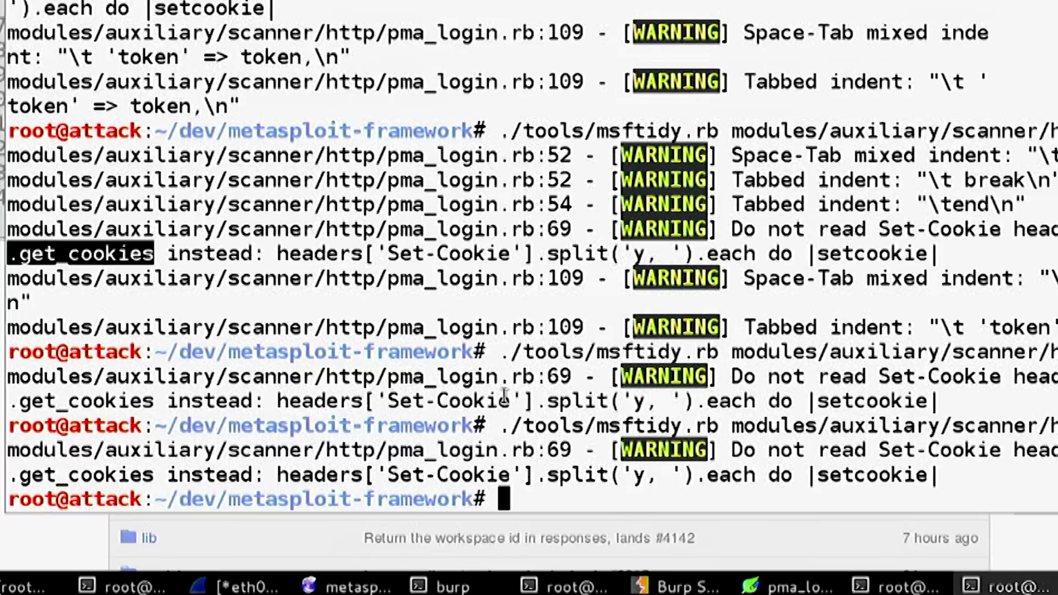
mouse_move(681, 450)
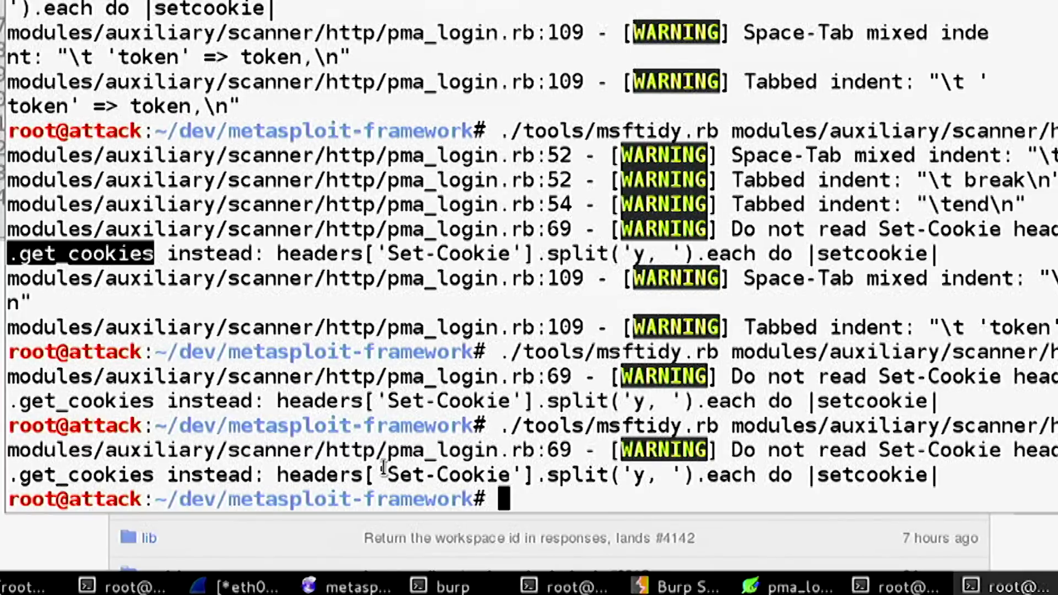
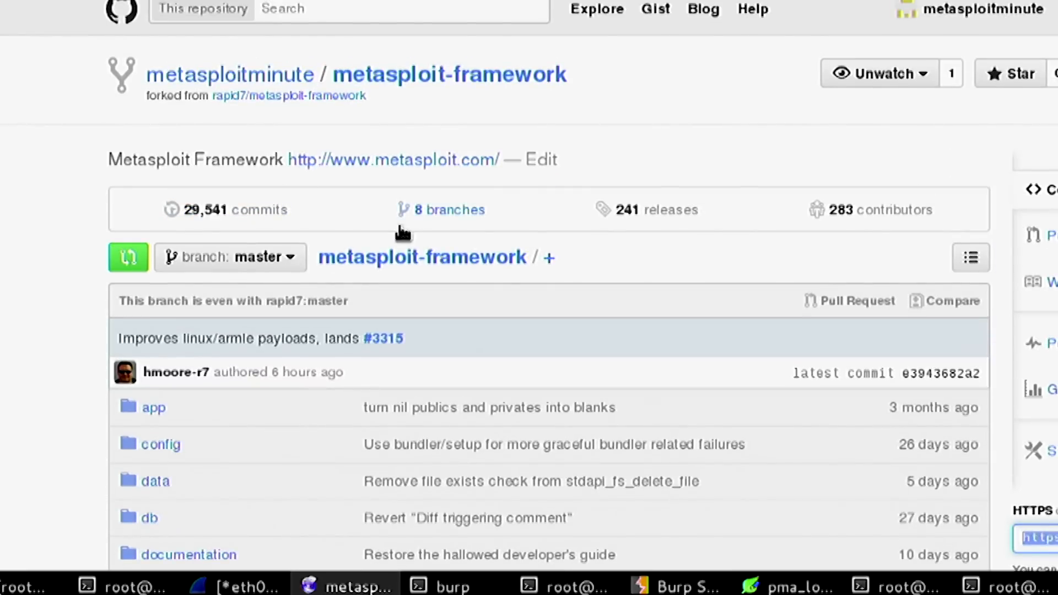
Step: Run git push and authenticate with the GitHub username and password
left_click(343, 584)
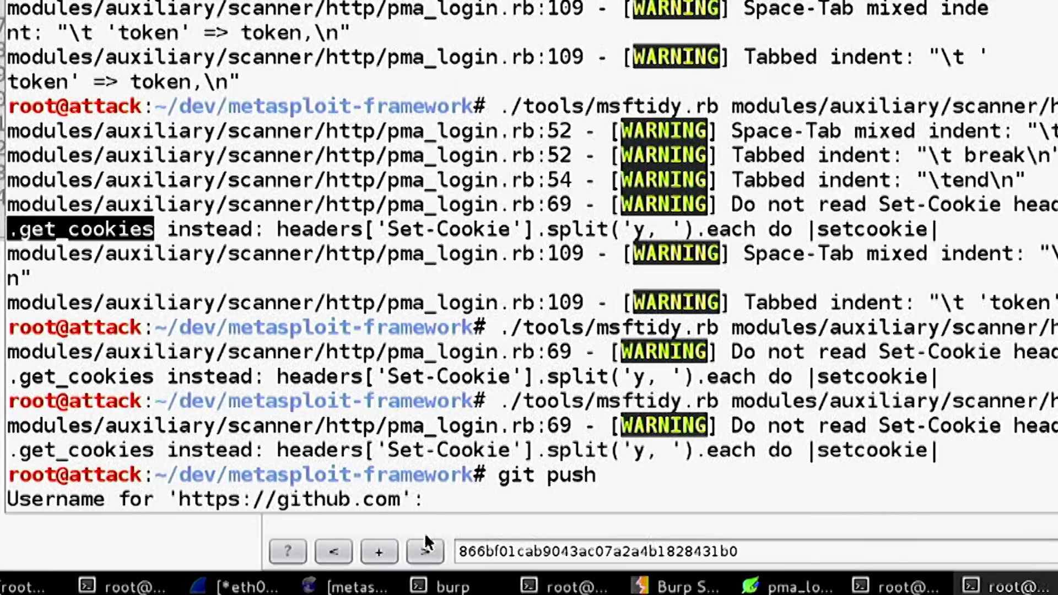
type("metasploitminute")
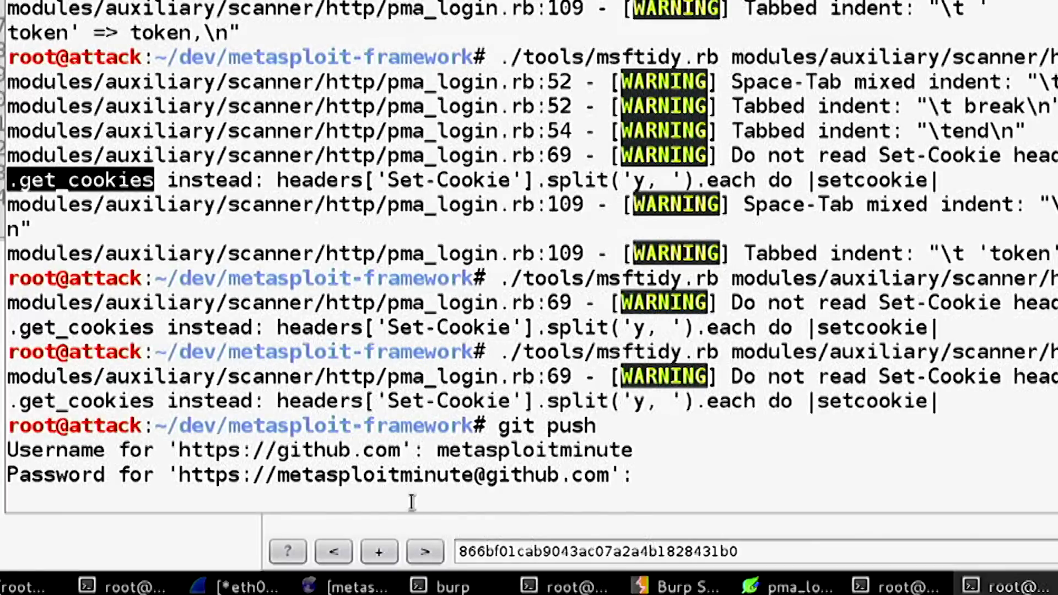
key("Return")
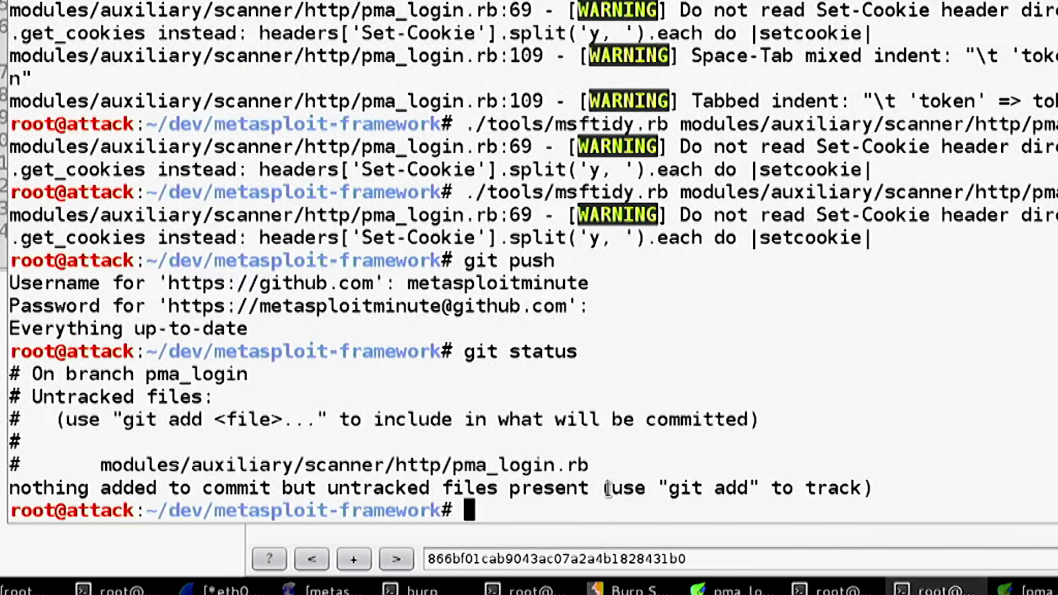
Step: Stage modules/auxiliary/scanner/http/pma_login.rb and commit it as 'Add phpMyAdmin Login Module'
type("git add modules/")
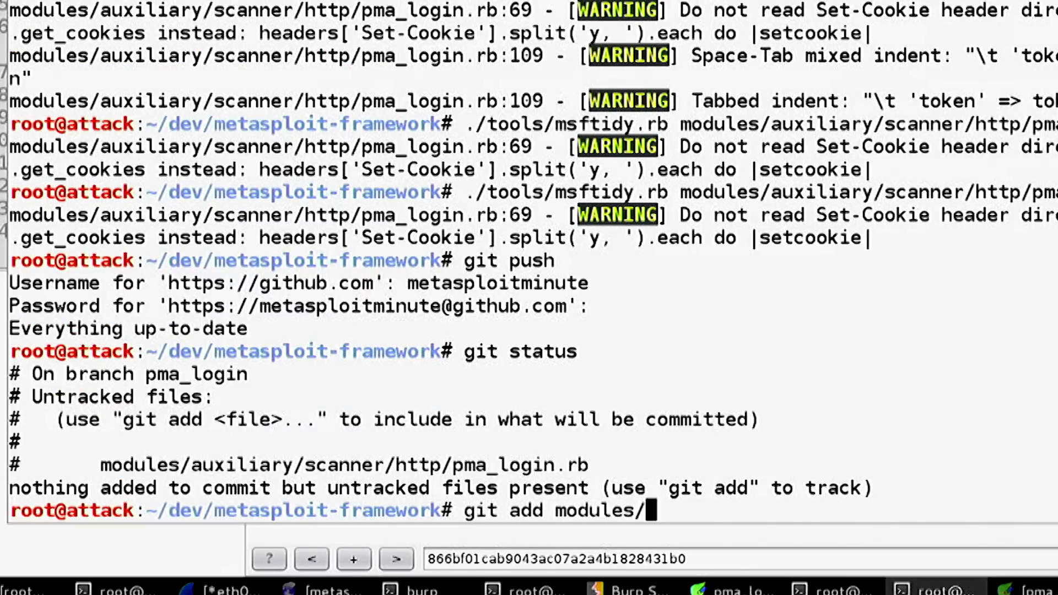
type("auxiliary/")
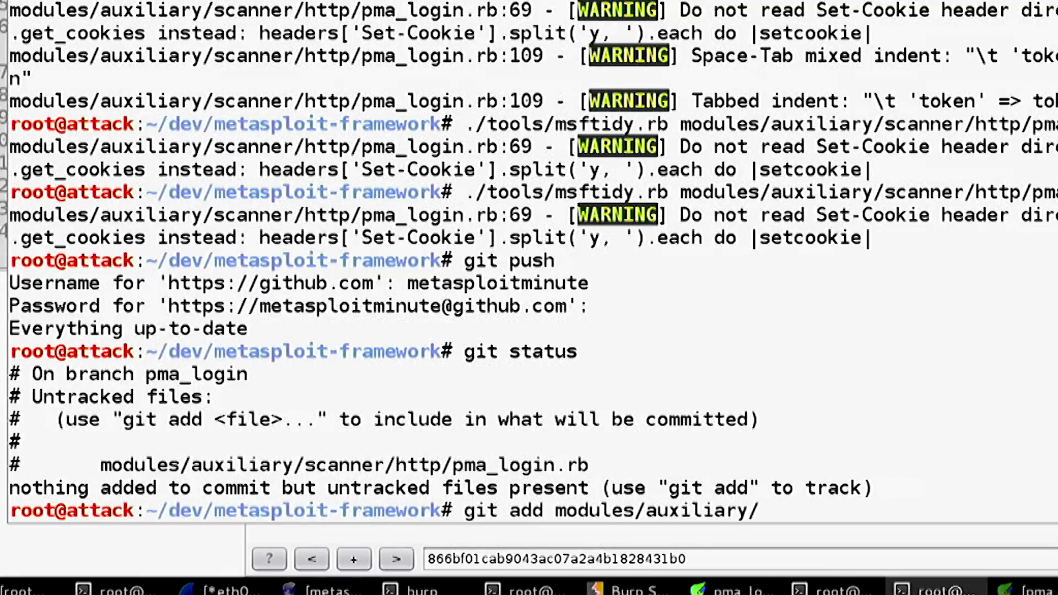
type("scanner/http/pma_login.rb")
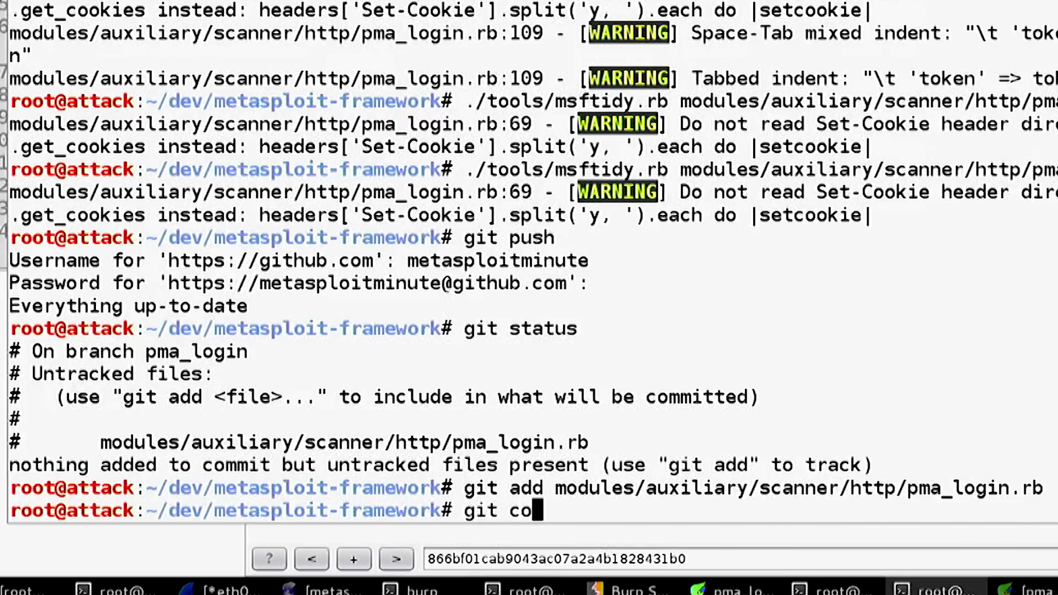
type("mmit -m '")
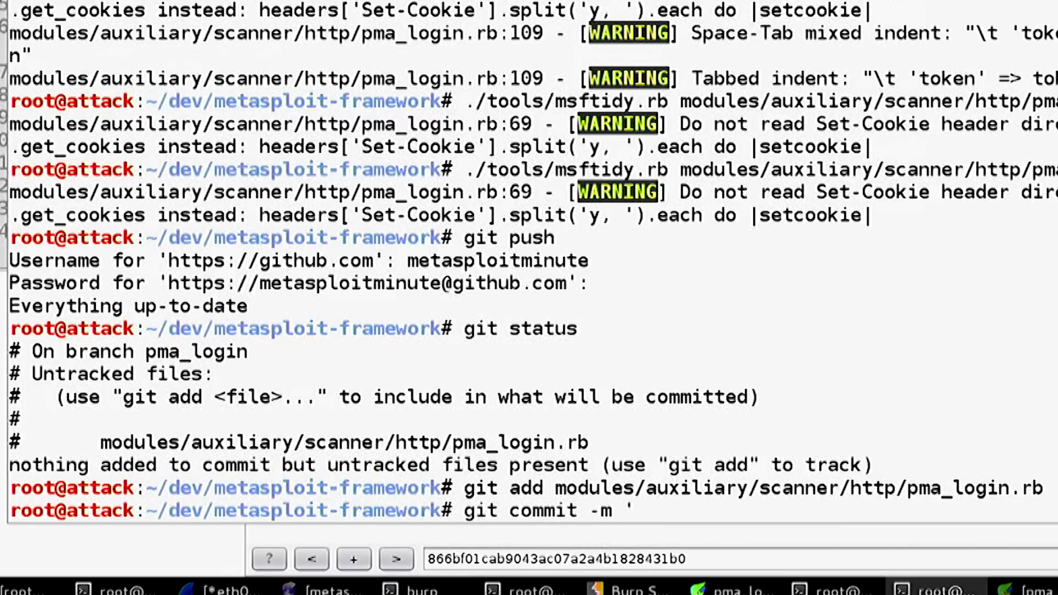
type("Add")
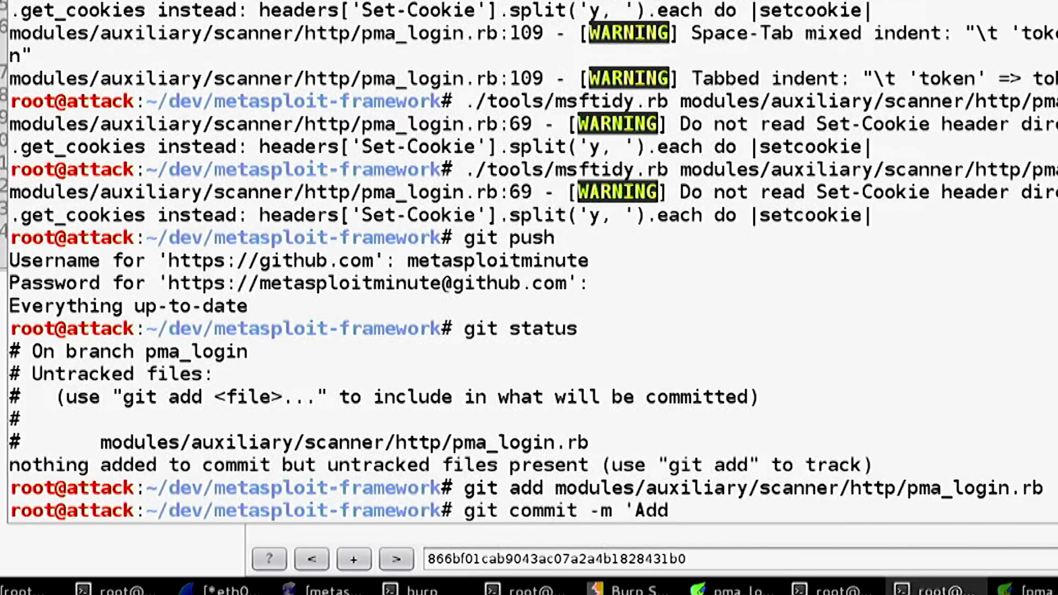
type("phpMyAdmin")
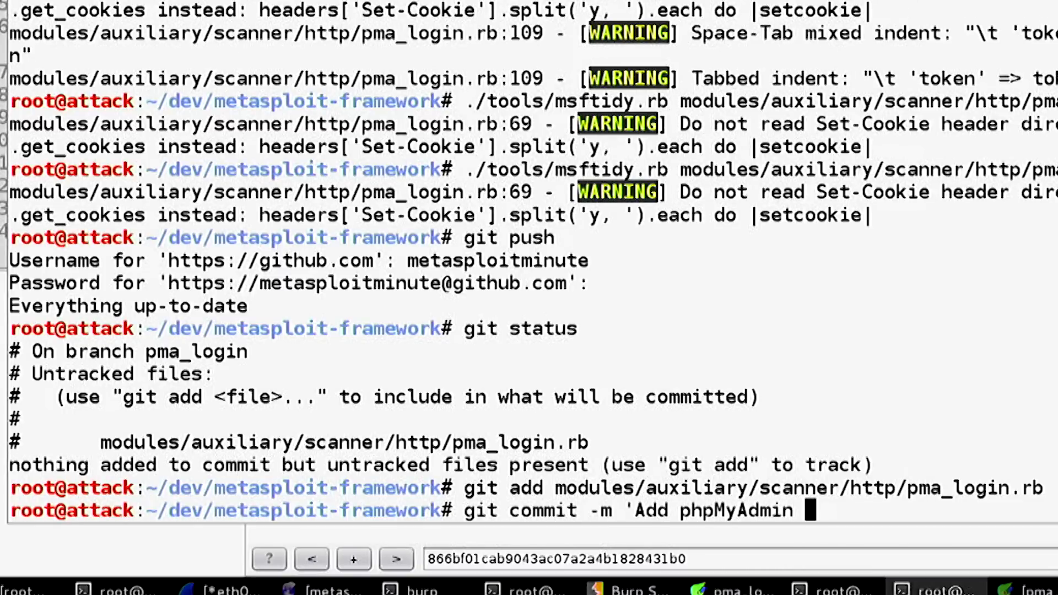
type("Login Module")
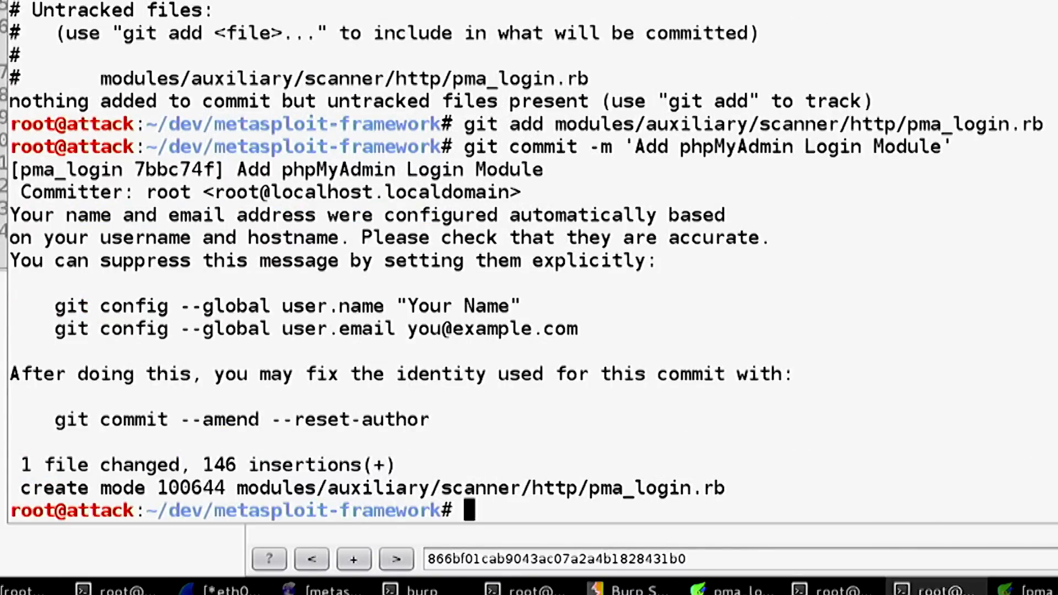
Step: Set the global git user.name to 'metasploitminute'
type("gi")
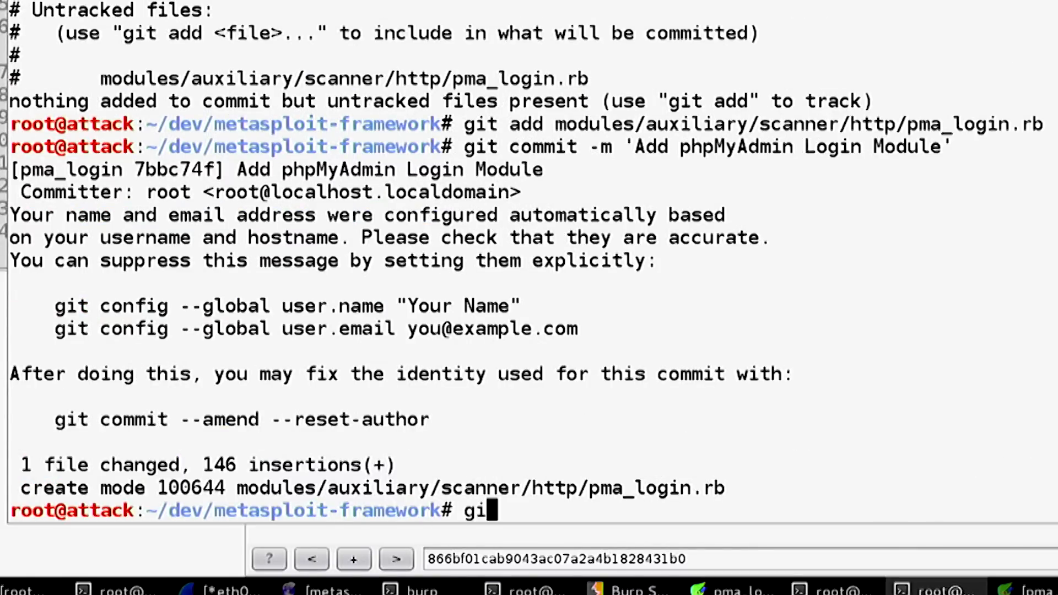
type("t conf -")
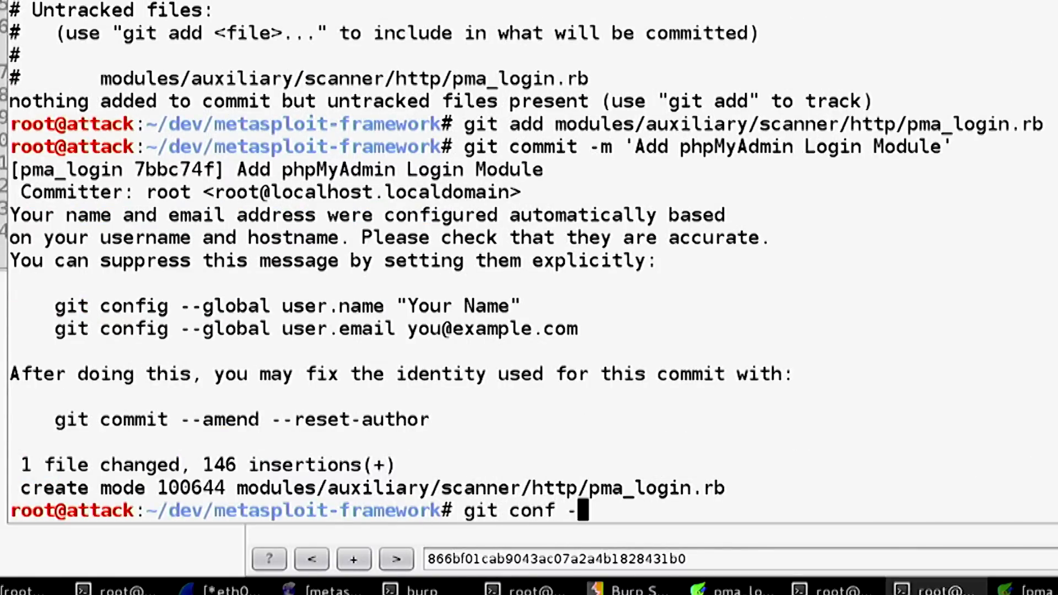
type("-global use")
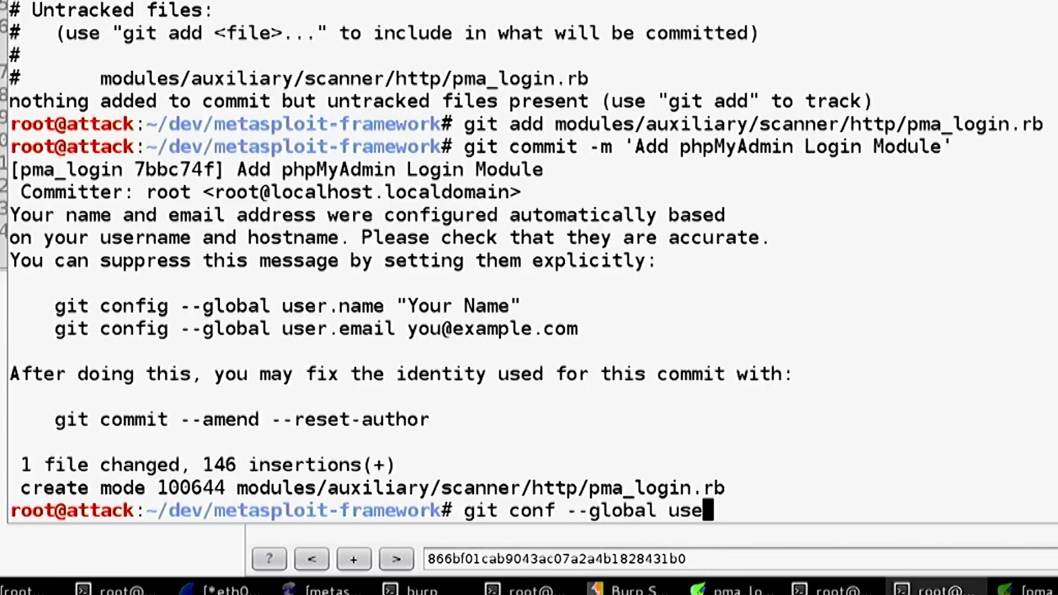
type("user.name \"ms")
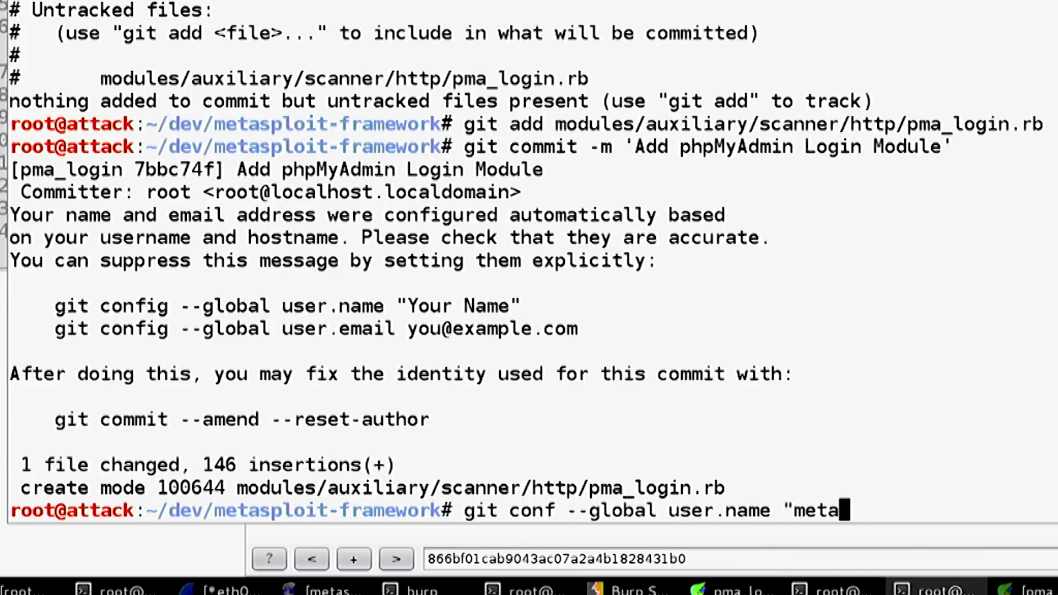
type("sploit")
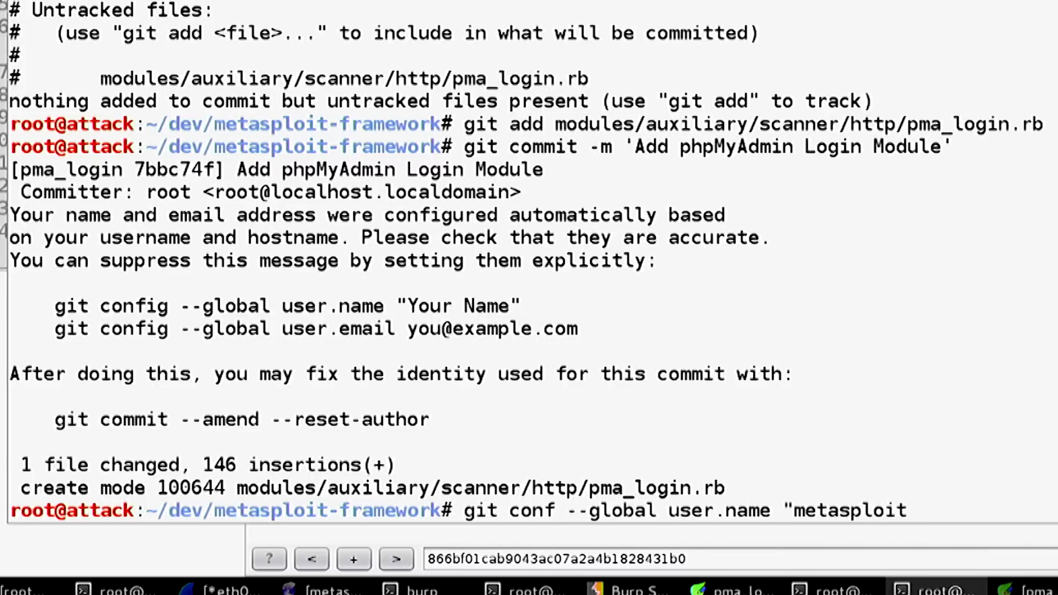
type("minute")
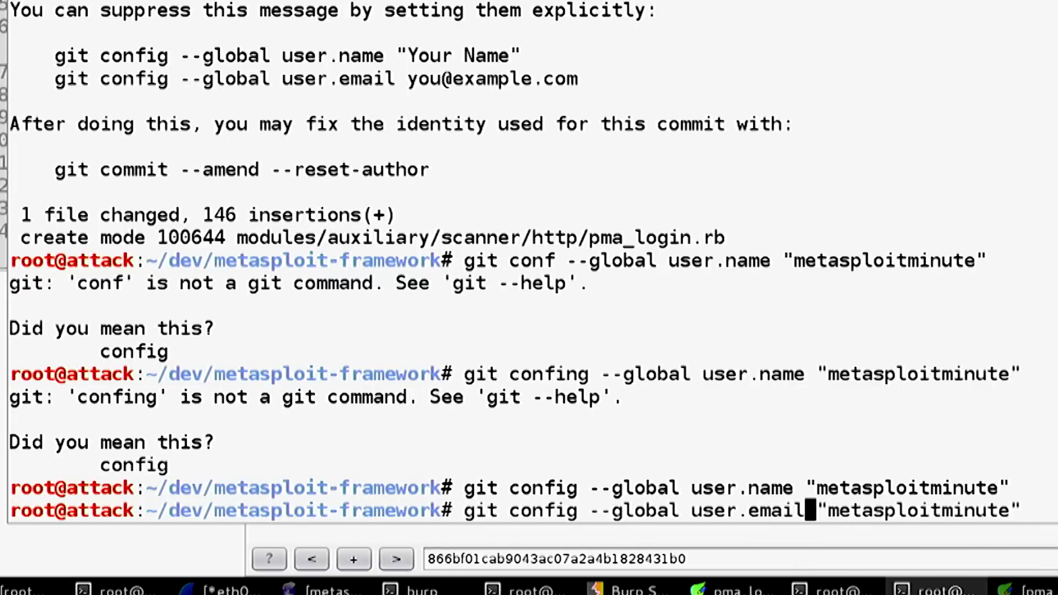
Step: Set the global git user.email to the metasploitminute account address, then view git log
type("metasploitminute")
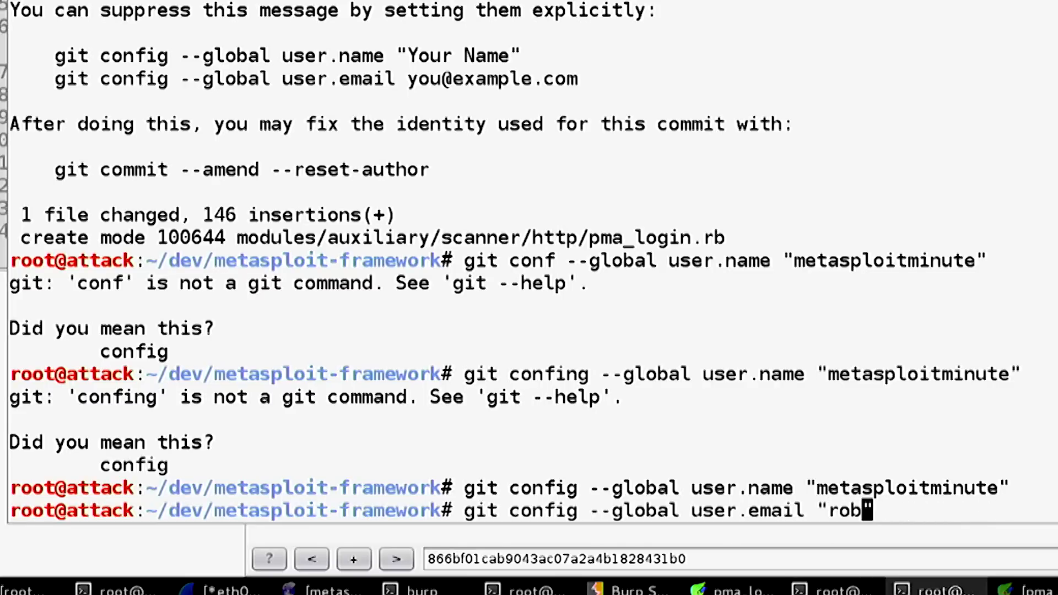
type("+metasploit")
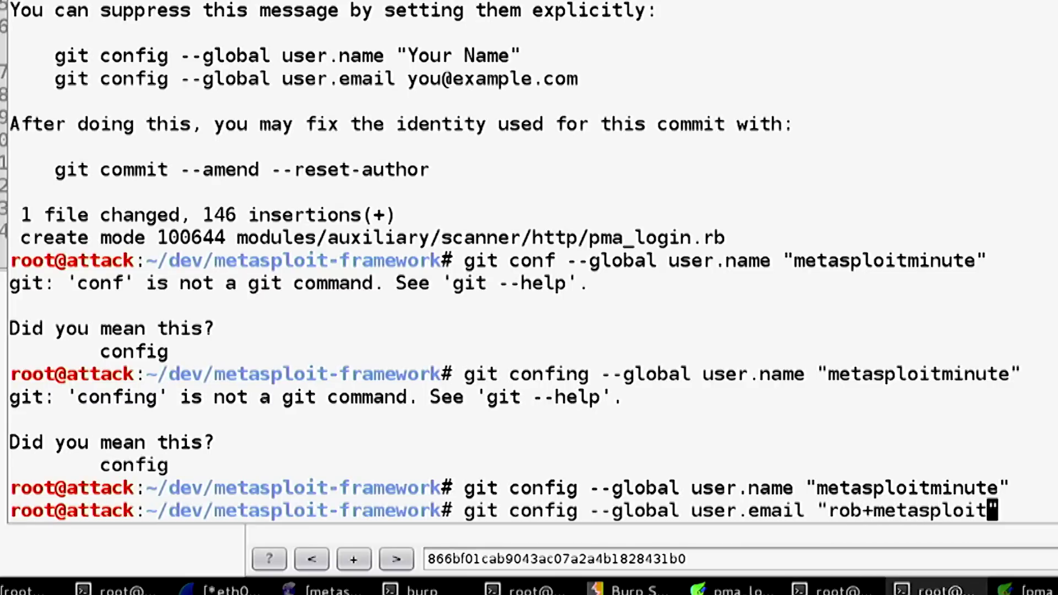
type("minute")
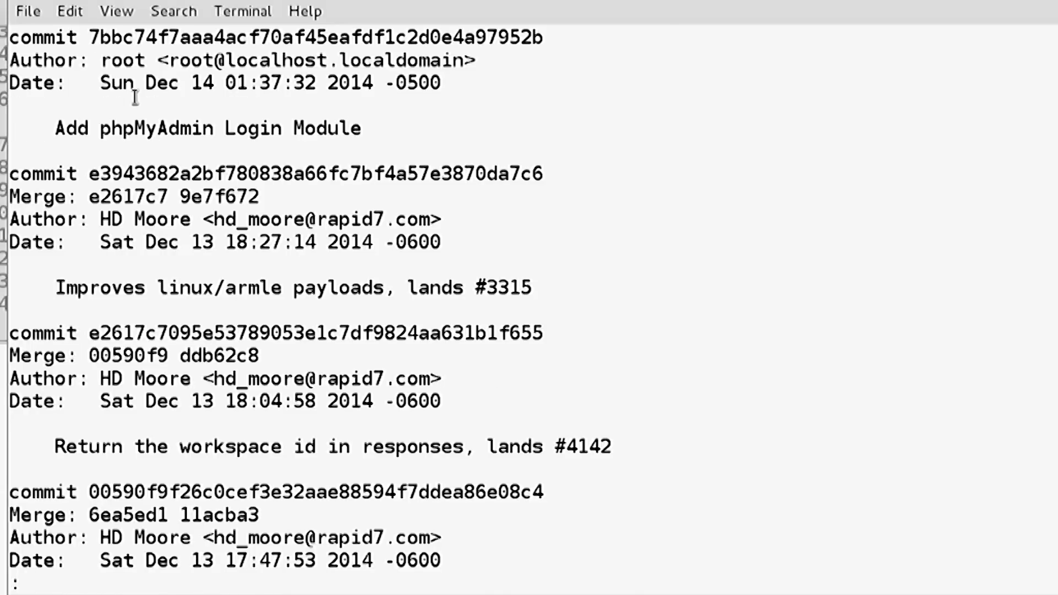
Step: Quit git log, run git push, and enter the metasploitminute username at the prompt
key("q")
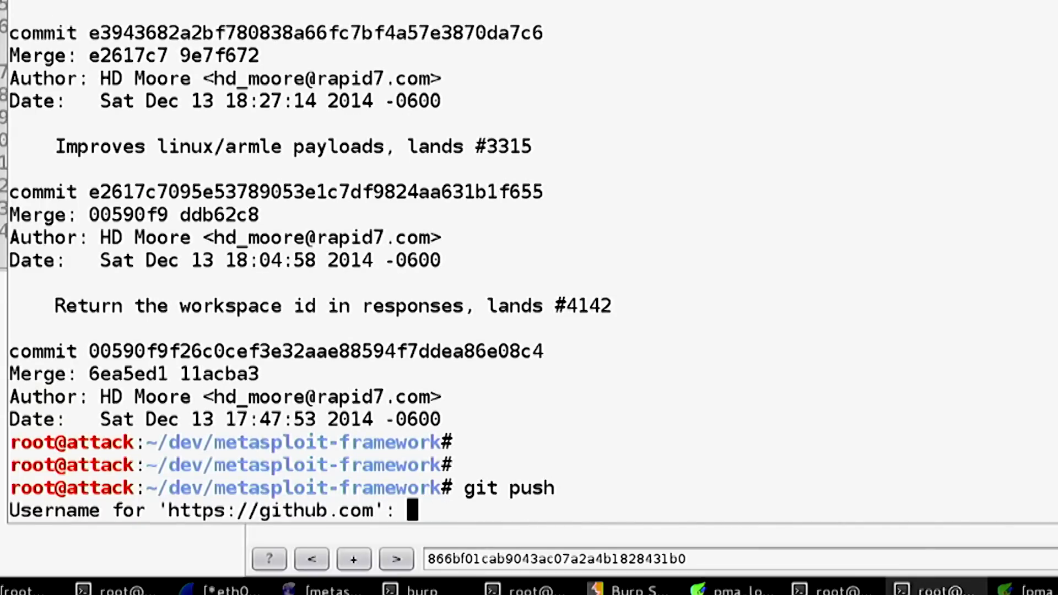
type("metasploitmi")
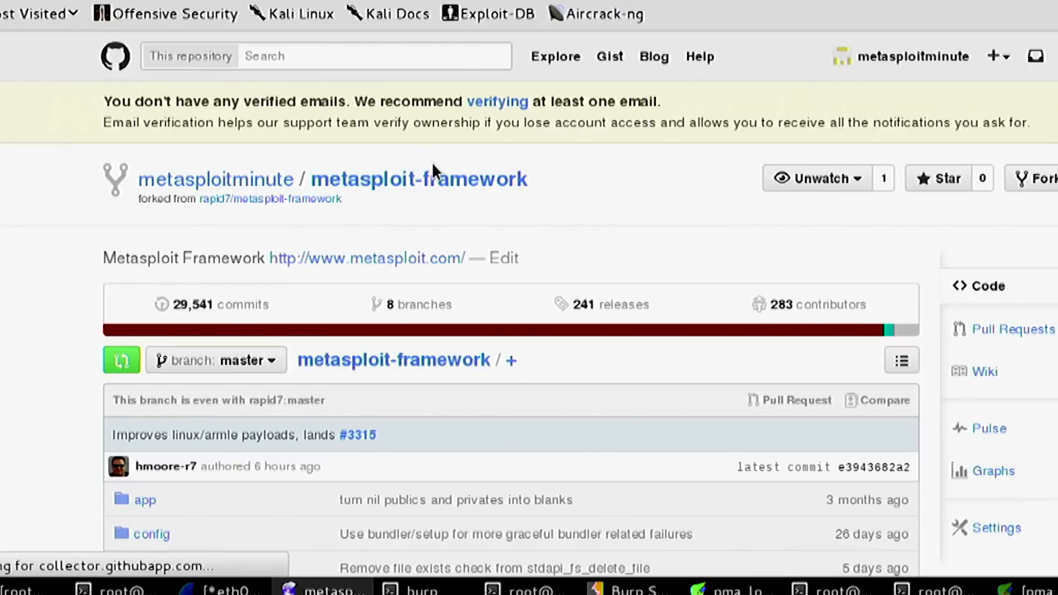
mouse_move(468, 170)
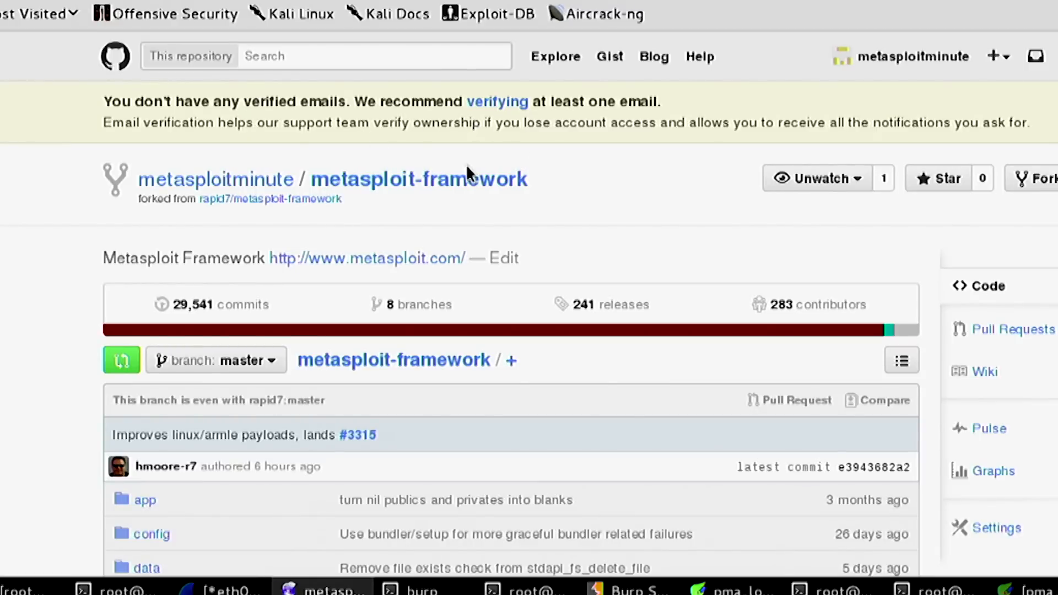
mouse_move(845, 189)
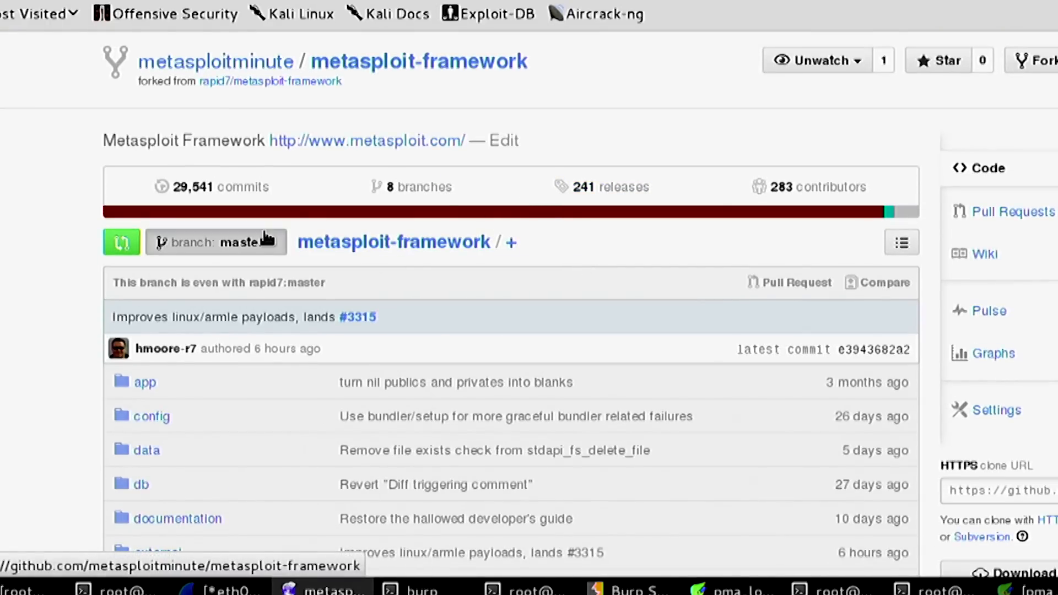
left_click(216, 243)
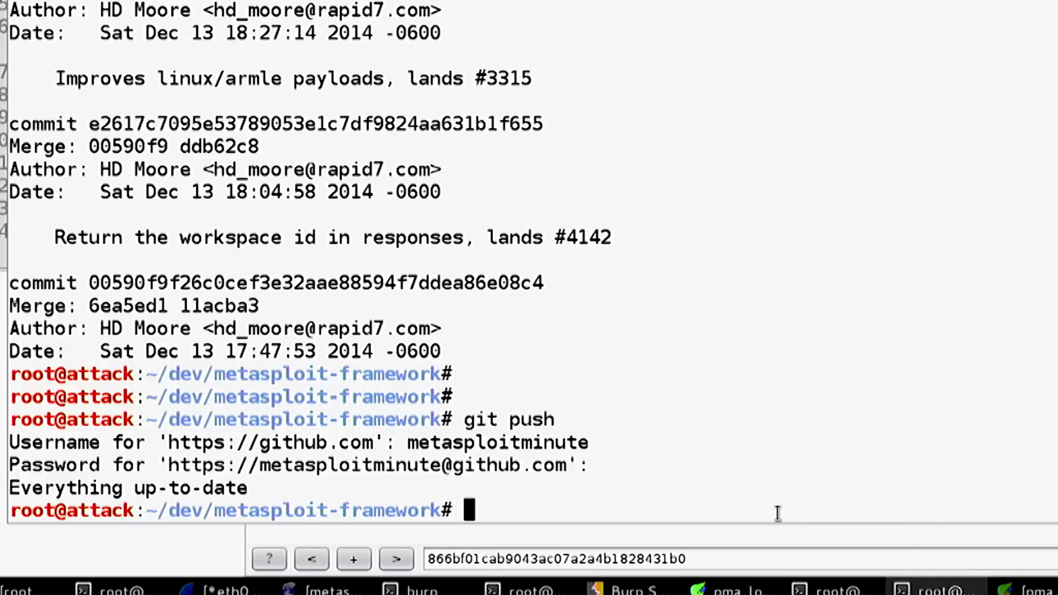
Step: Run git push origin pma_login, supplying the GitHub username and password
type("git push origin pma_login")
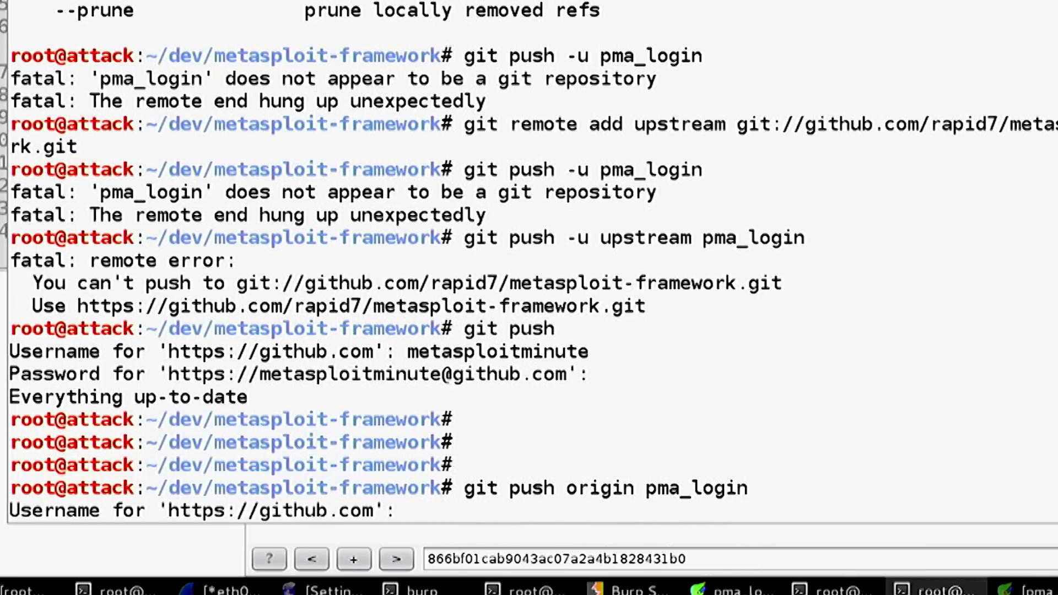
type("metasploitminute")
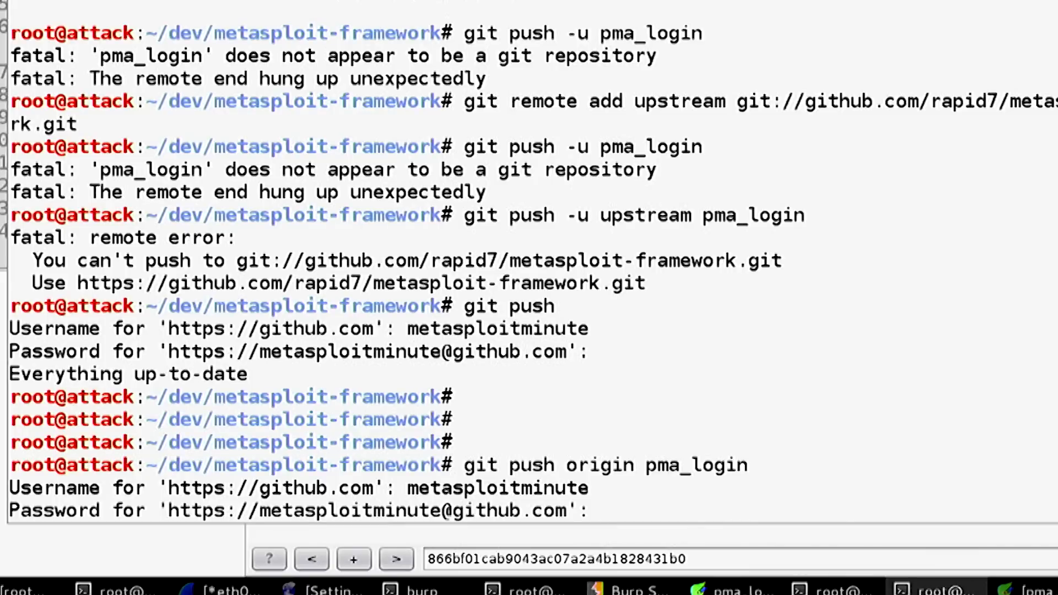
scroll("down", 3)
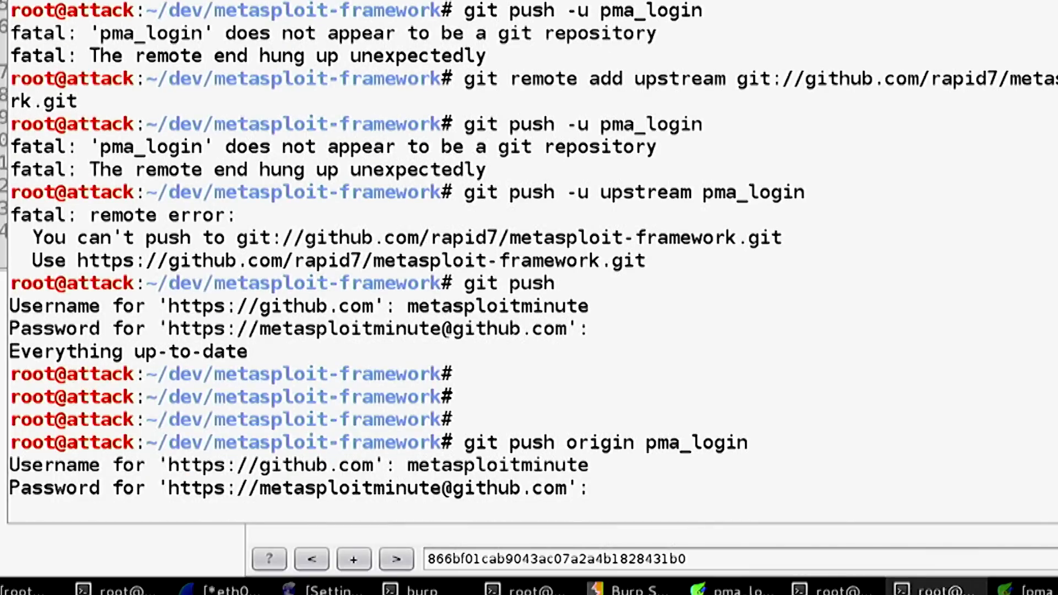
key("Return")
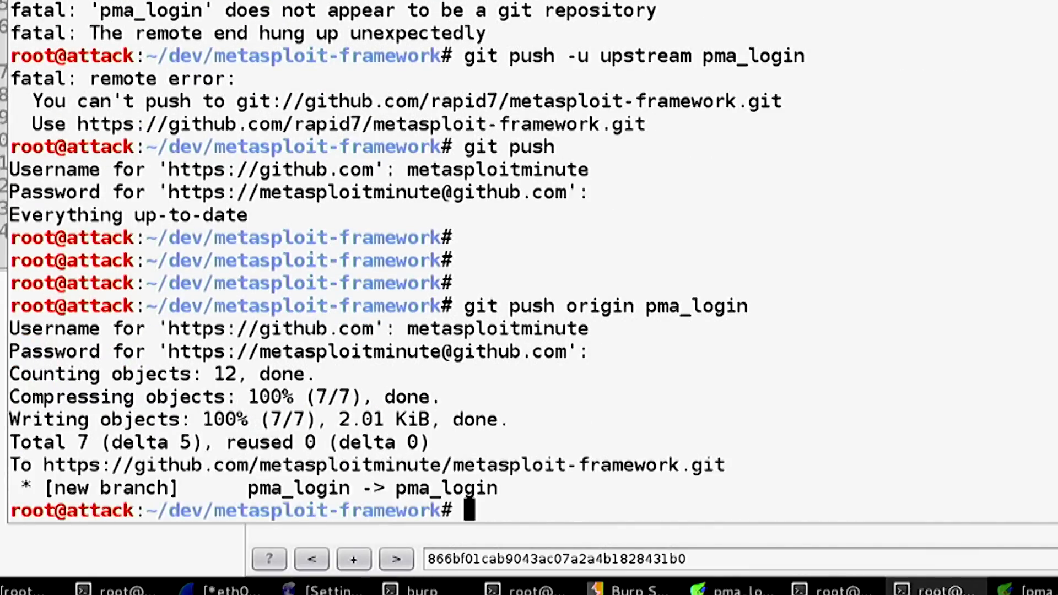
mouse_move(351, 463)
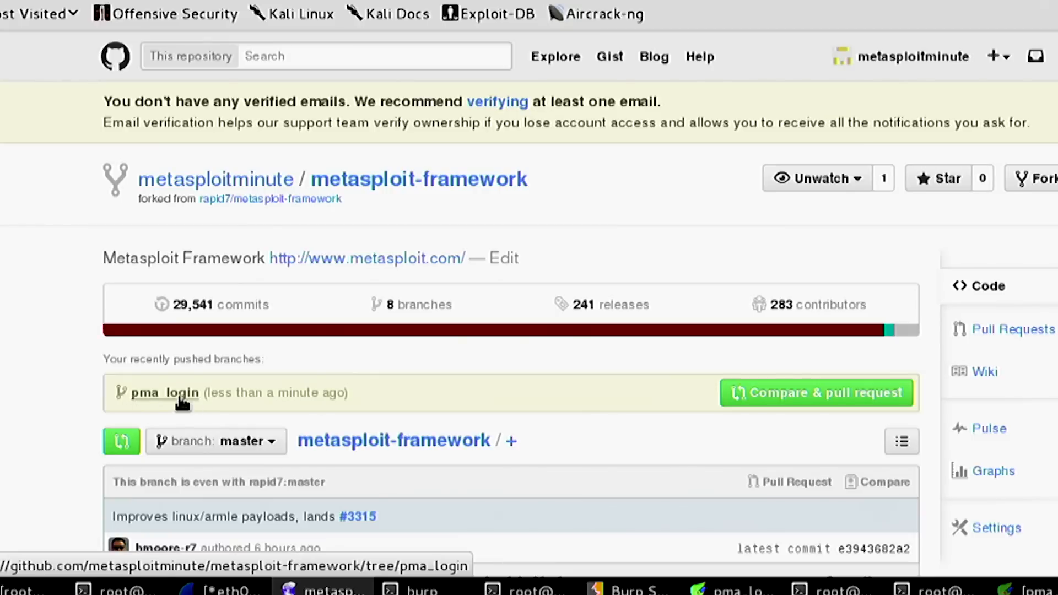
mouse_move(255, 409)
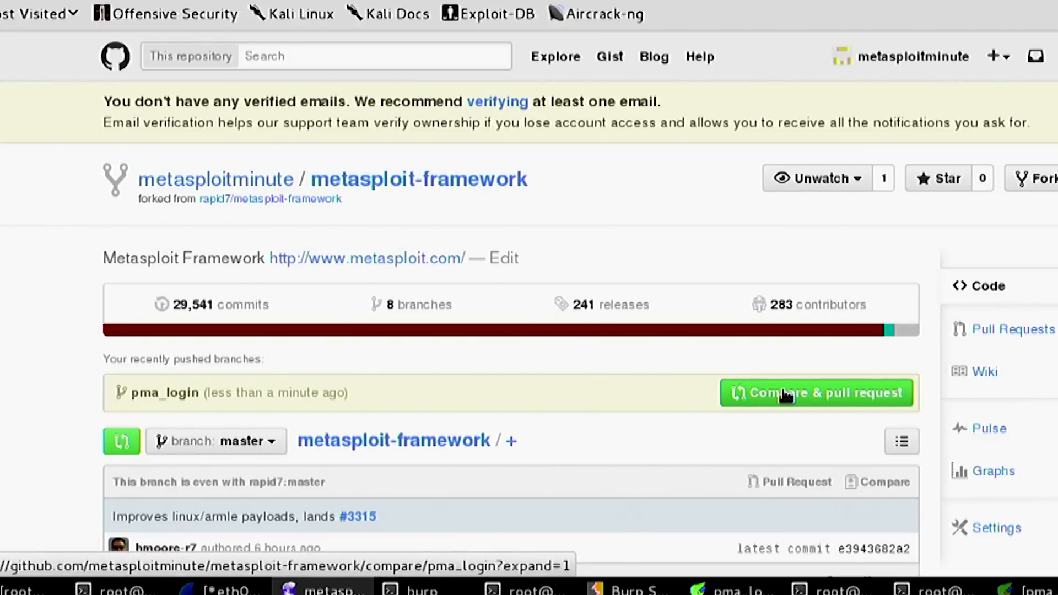
Step: Choose Compare & pull request beside the recently pushed pma_login branch on the fork page
left_click(815, 393)
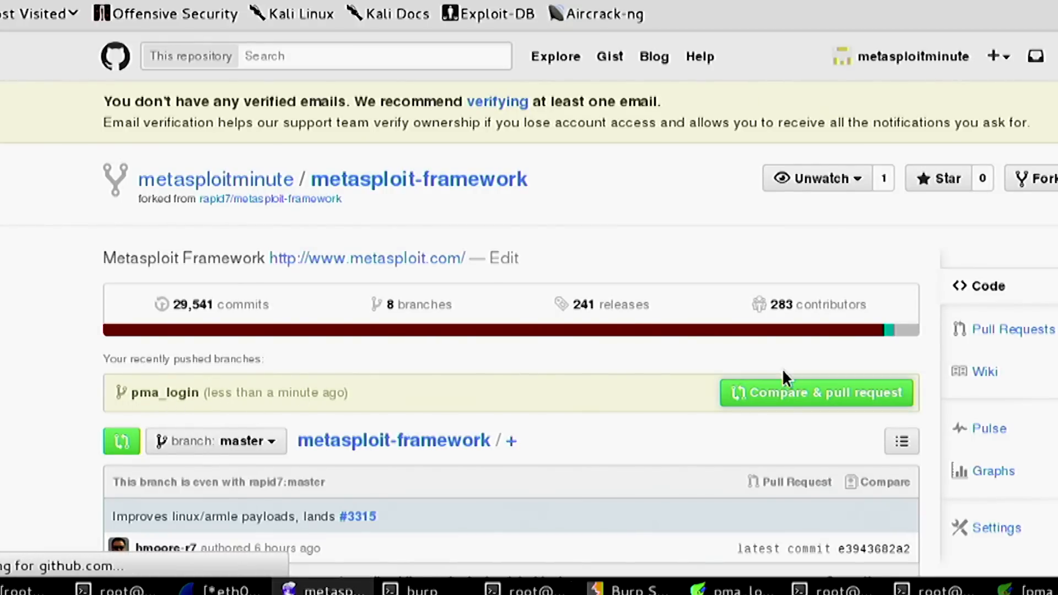
Step: Start the pull request description with 'phpMyAdmin Login', correcting the 'Loging' typo
left_click(816, 392)
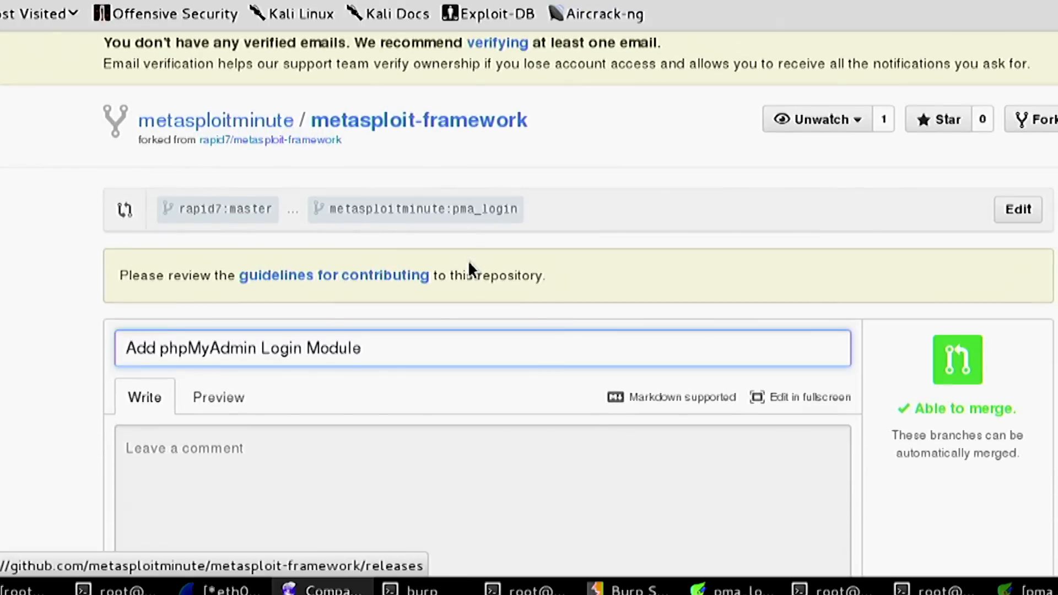
mouse_move(324, 241)
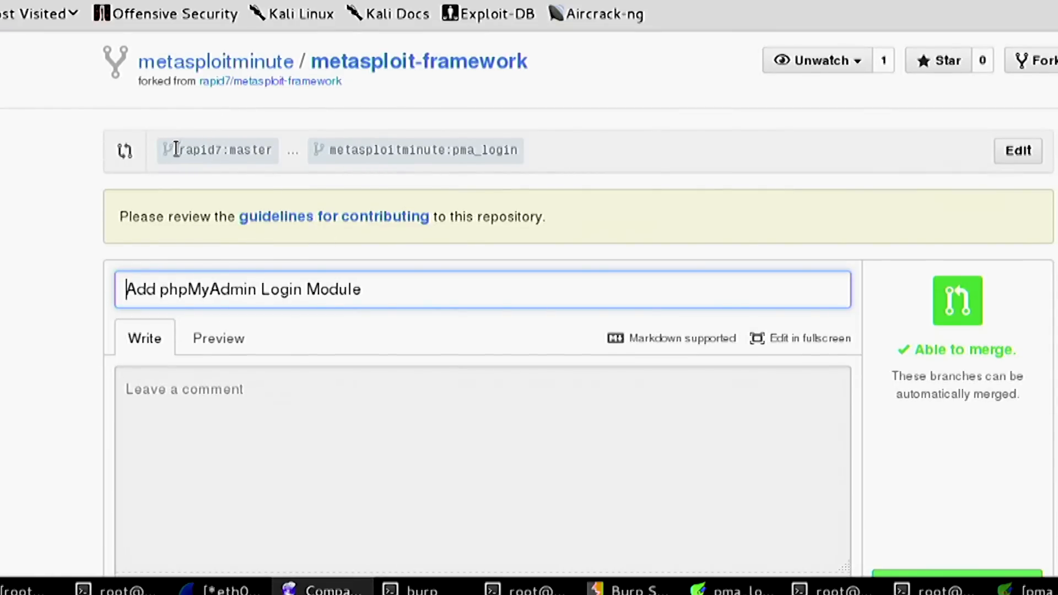
mouse_move(241, 168)
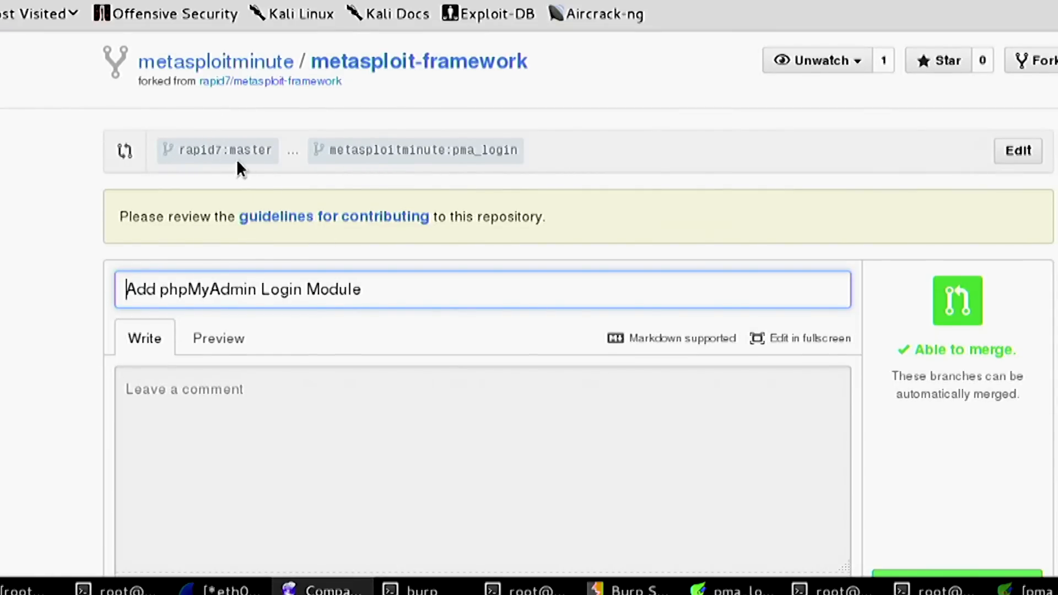
mouse_move(507, 147)
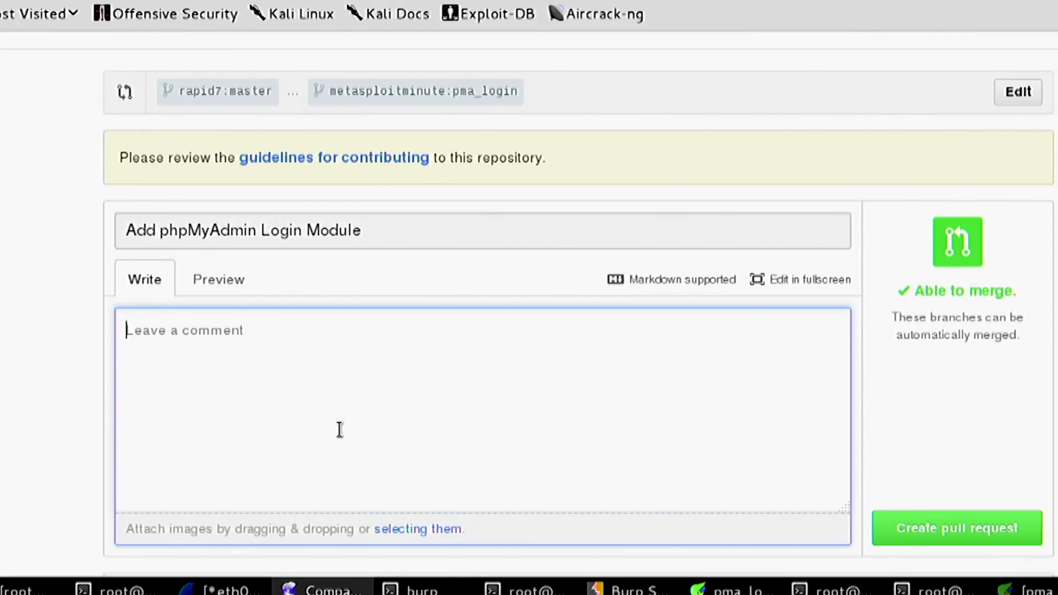
type("phpMyA")
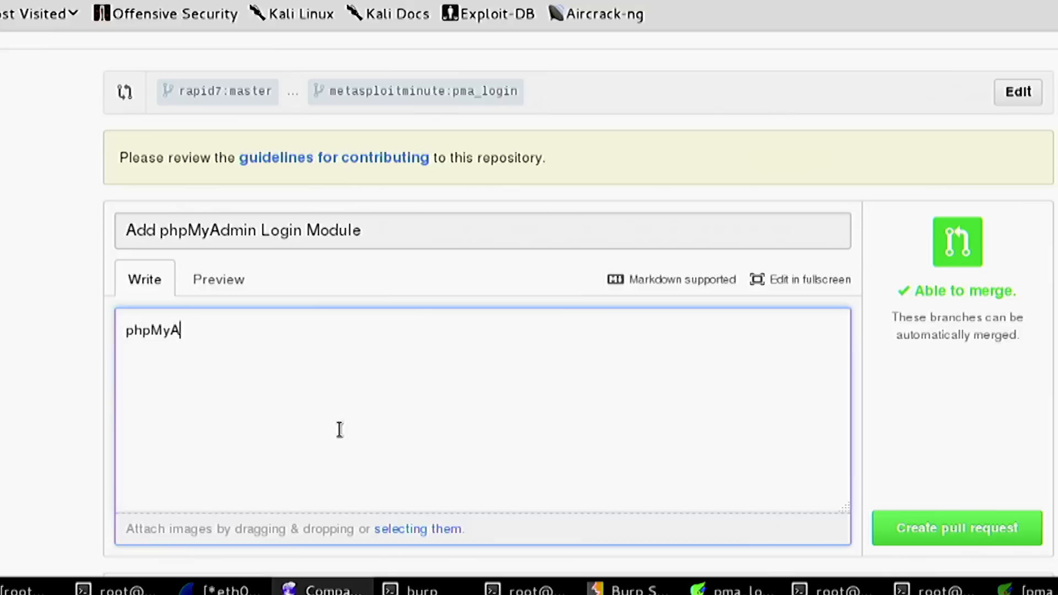
type("dmin Loging")
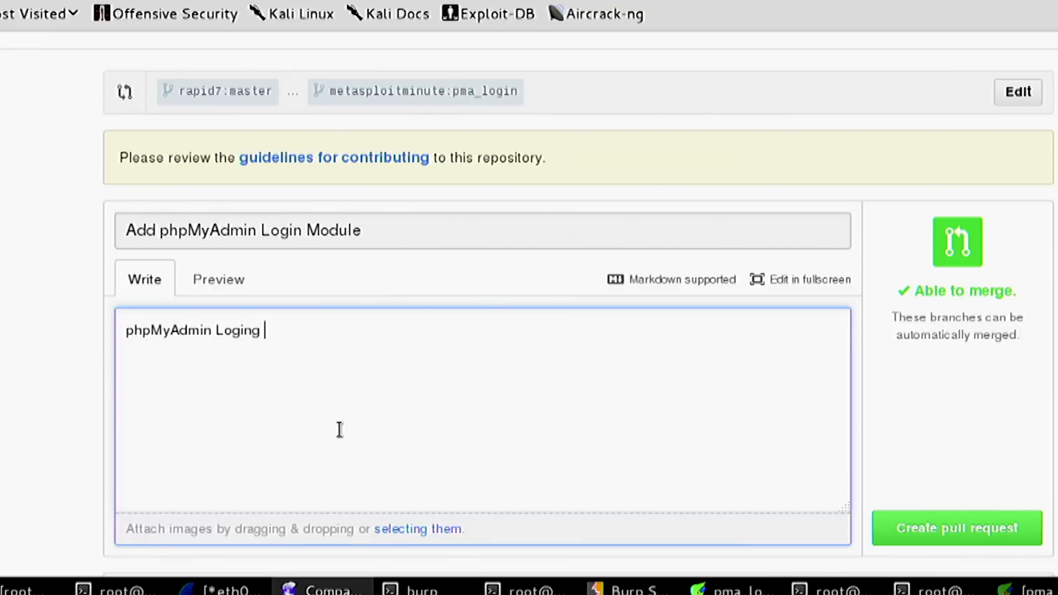
key("BackSpace")
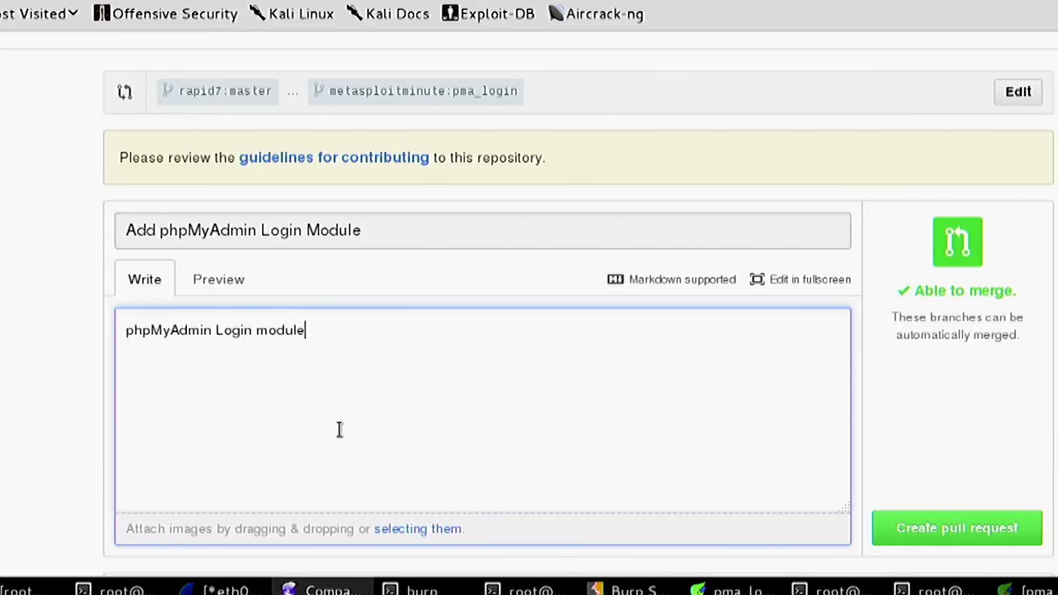
type("done")
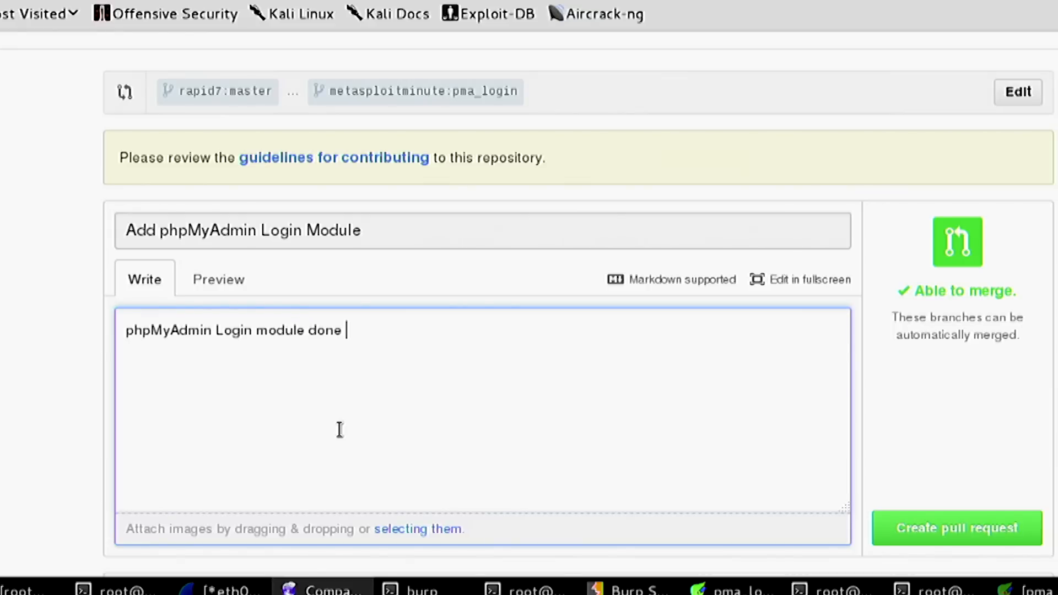
Step: Finish the description with 'done during Metasploit Minute' and create the pull request
type("during Metasploi")
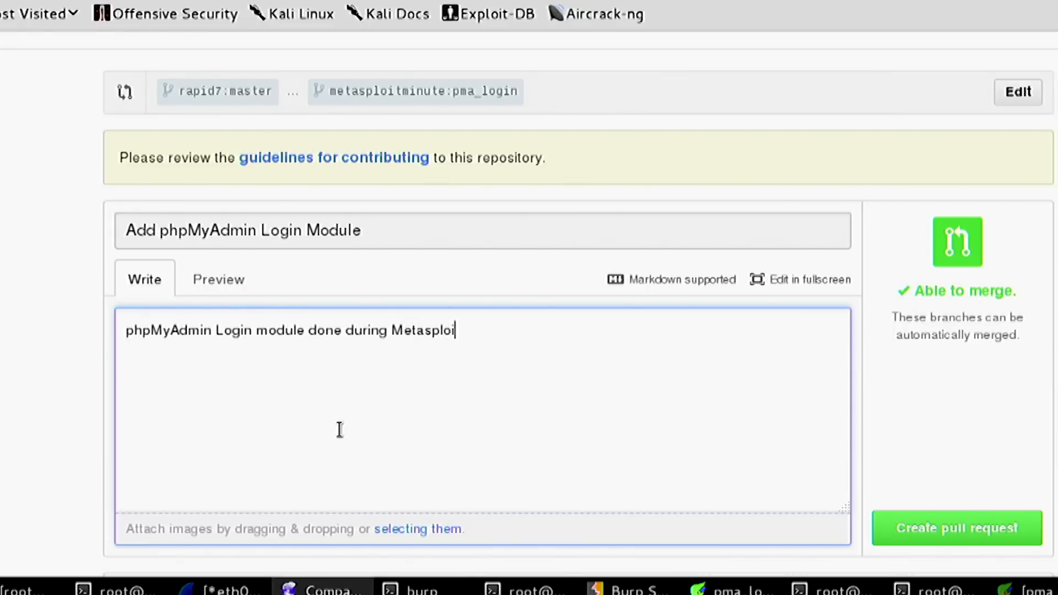
type("Minute")
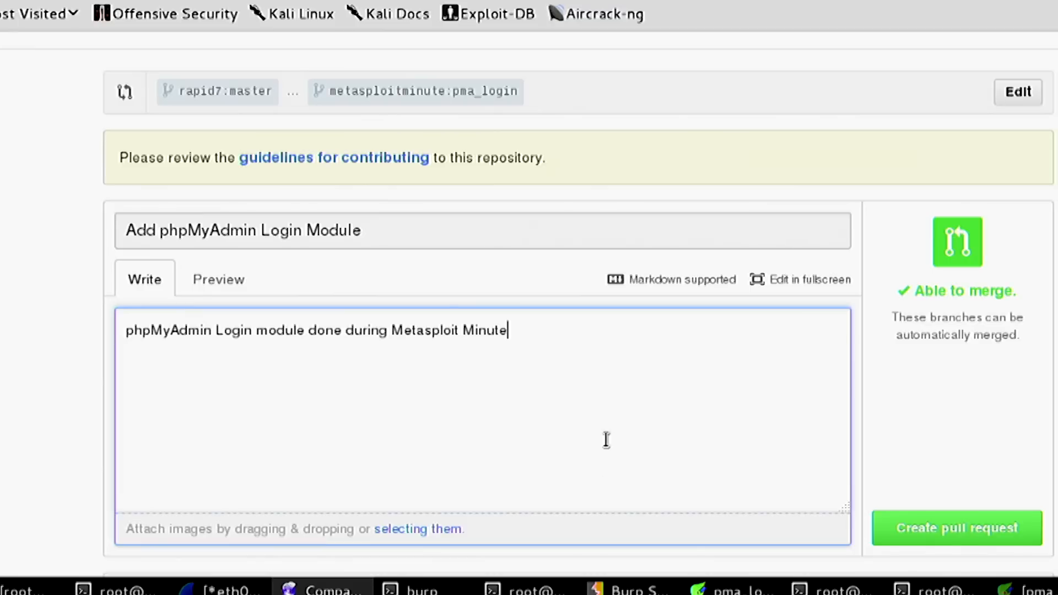
left_click(955, 527)
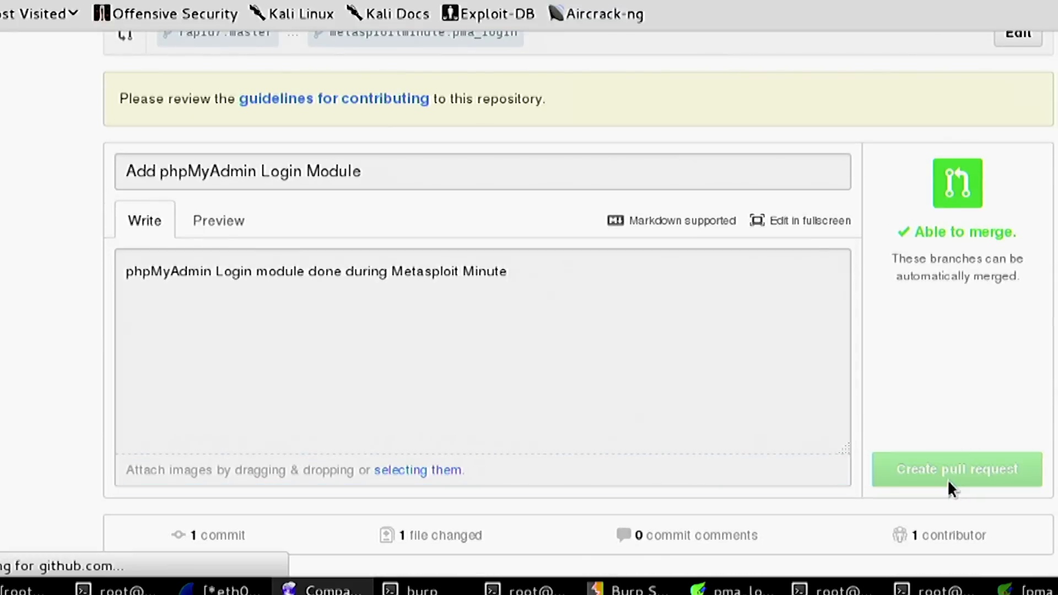
left_click(955, 469)
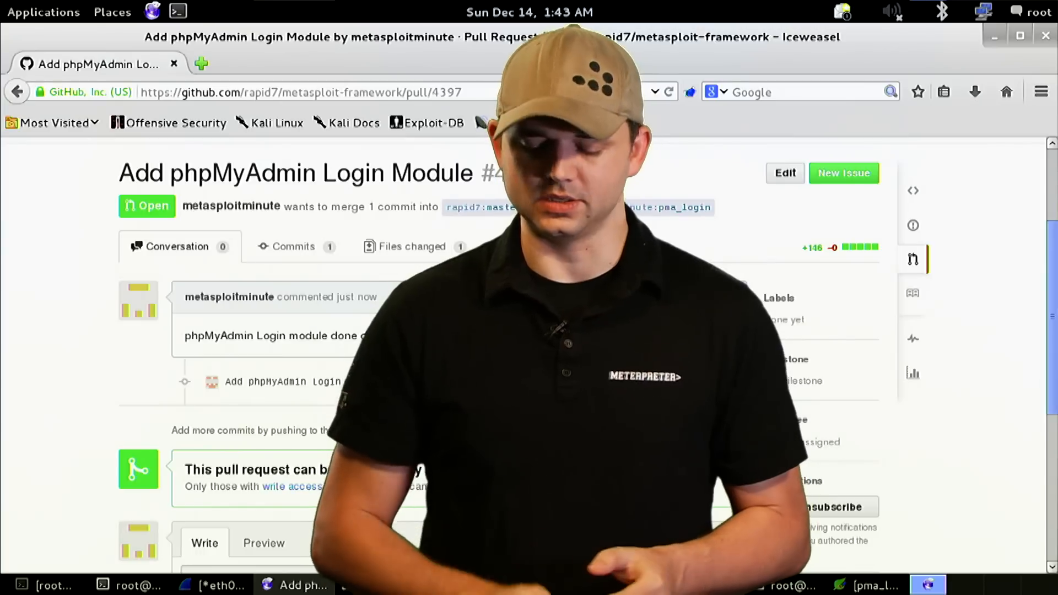
Step: Scroll through pull request #4397 to check the comment, single commit and merge status
scroll("down", 3)
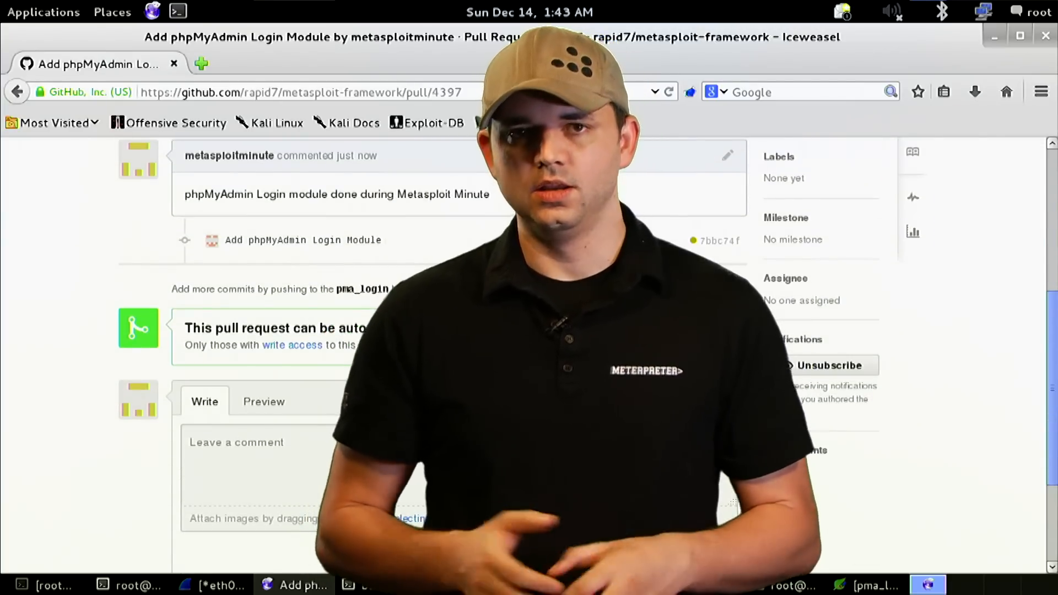